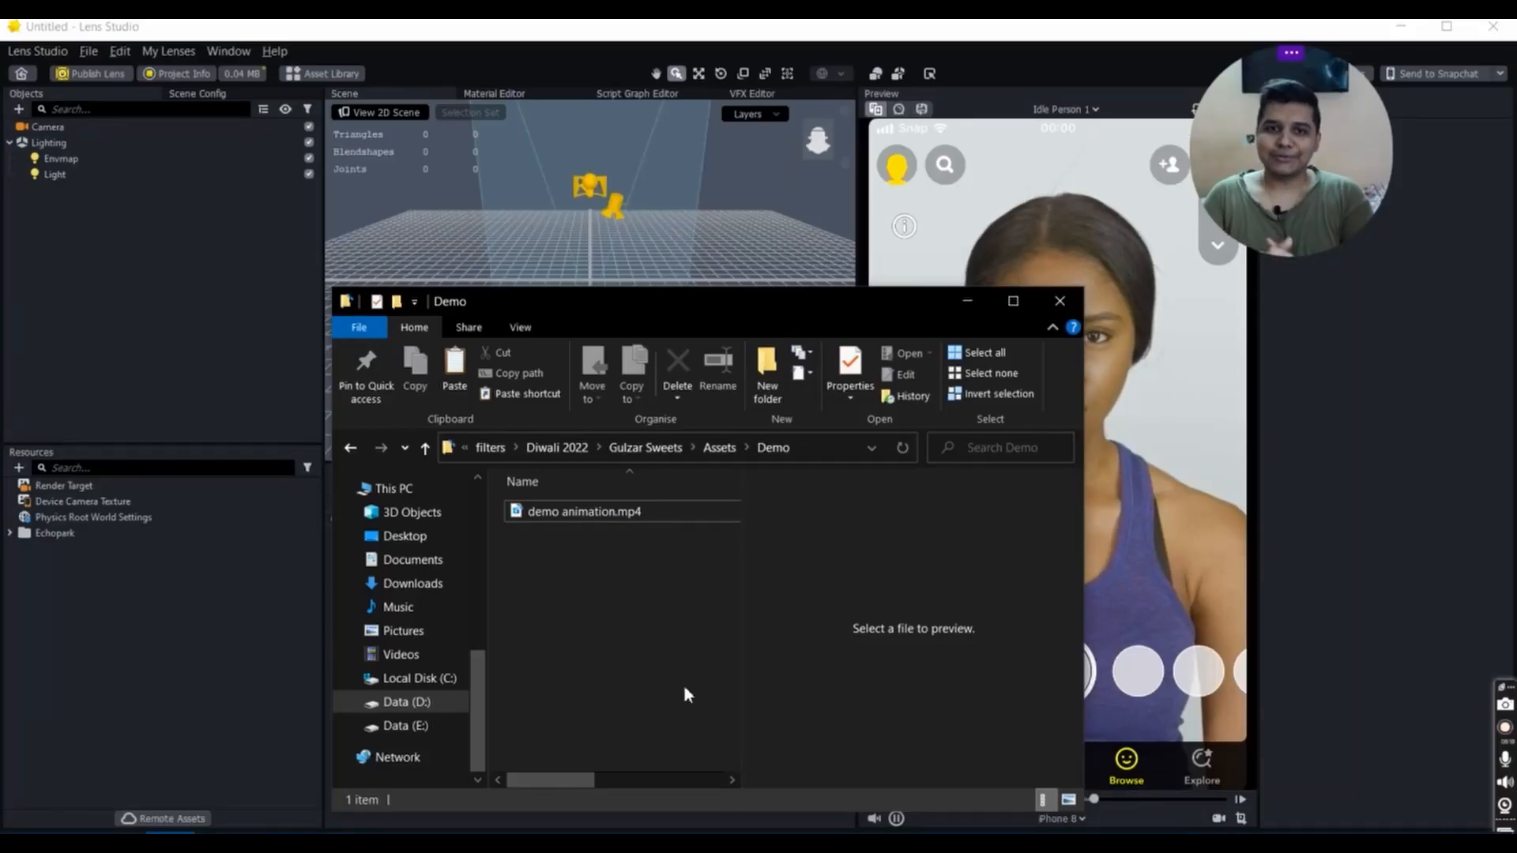
Step: Play demo animation.mp4 from the Demo folder in Media Player, then leave full screen
left_click(583, 510)
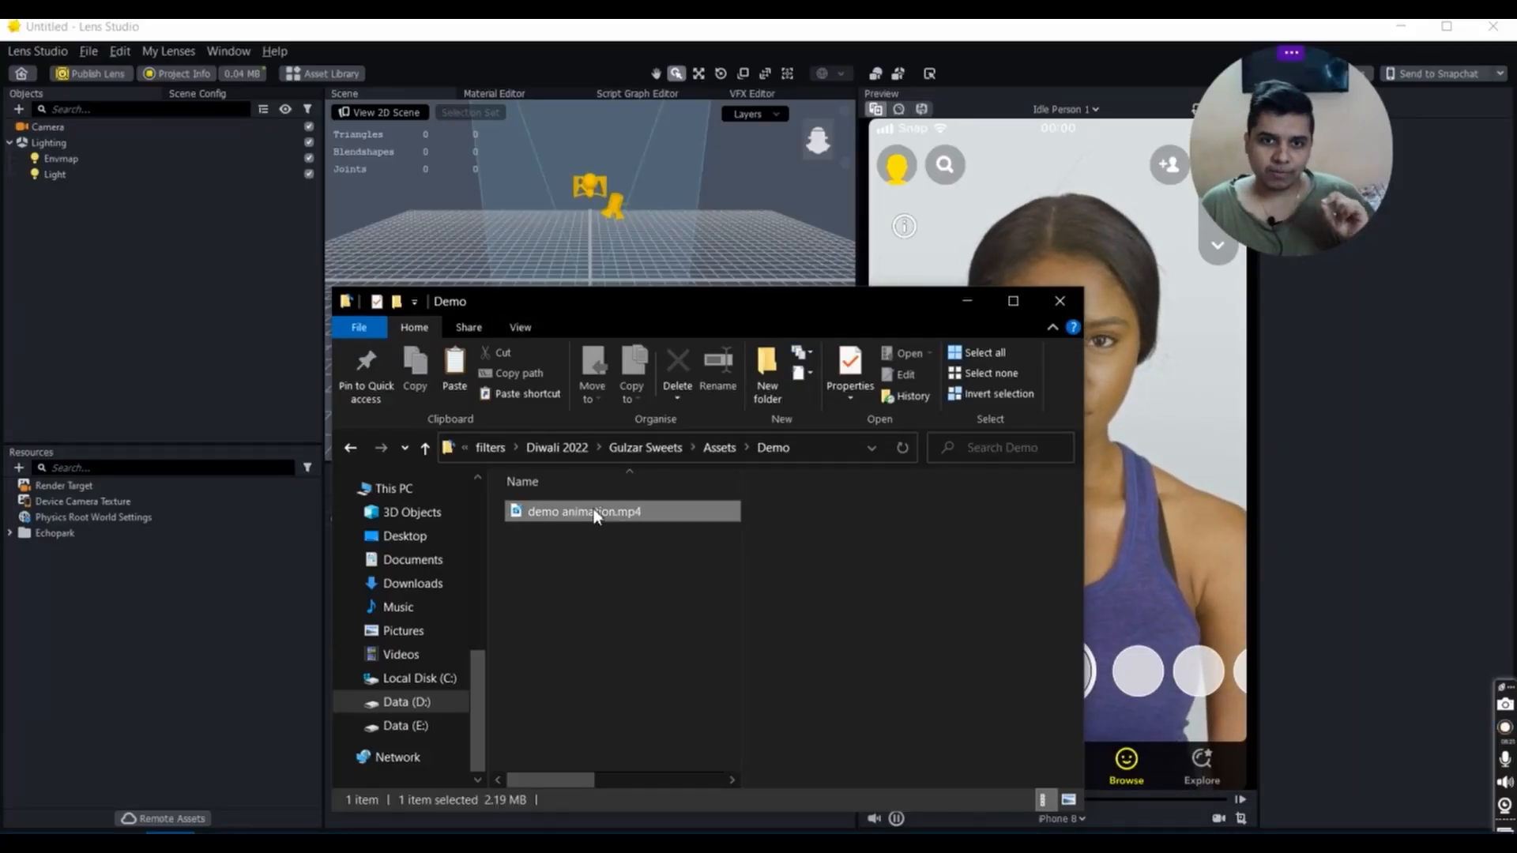
double_click(583, 511)
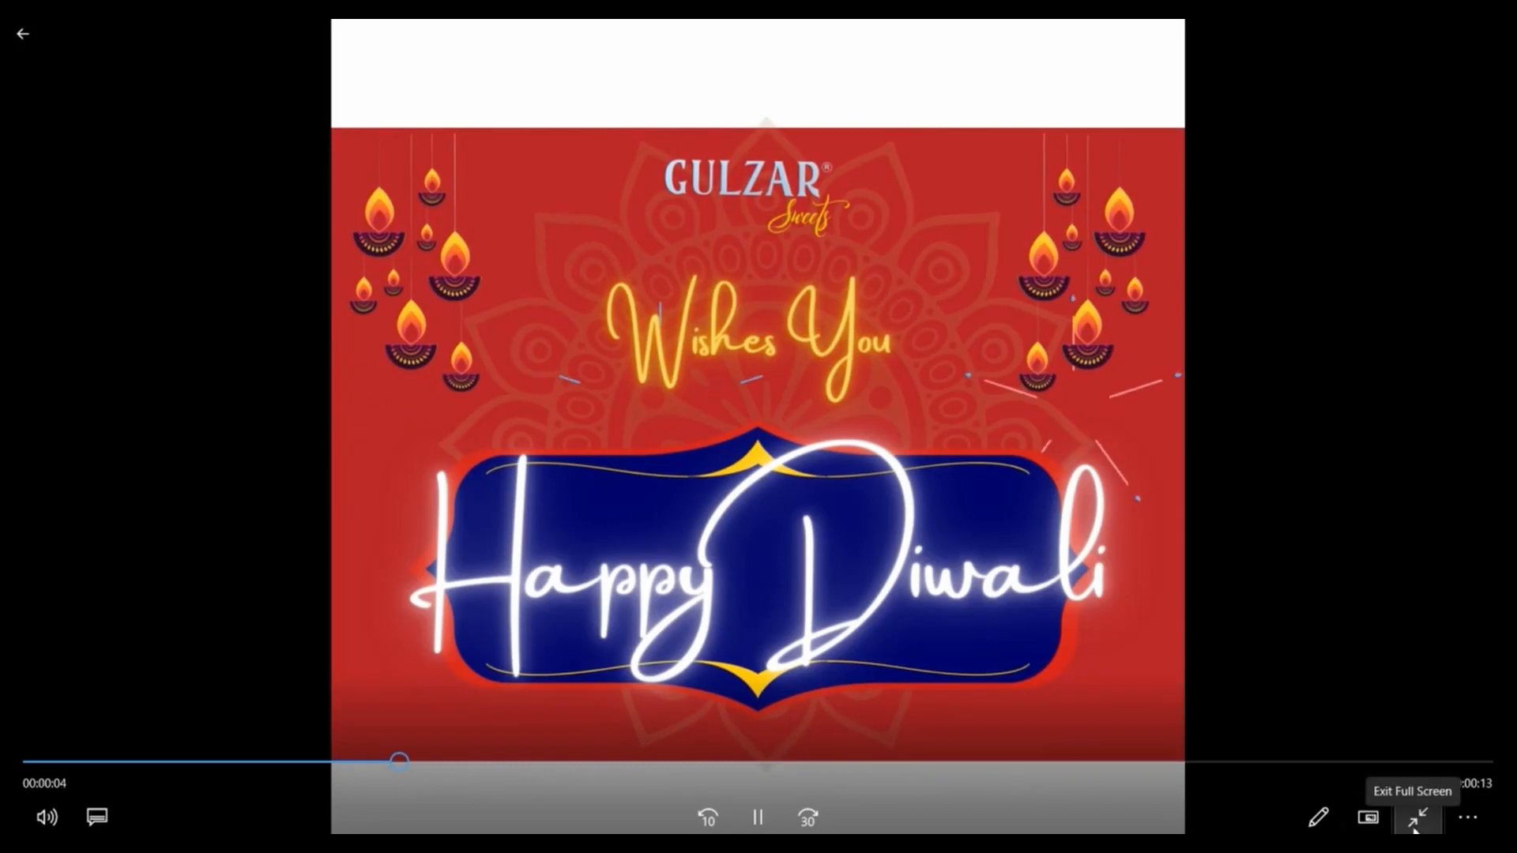
left_click(1414, 818)
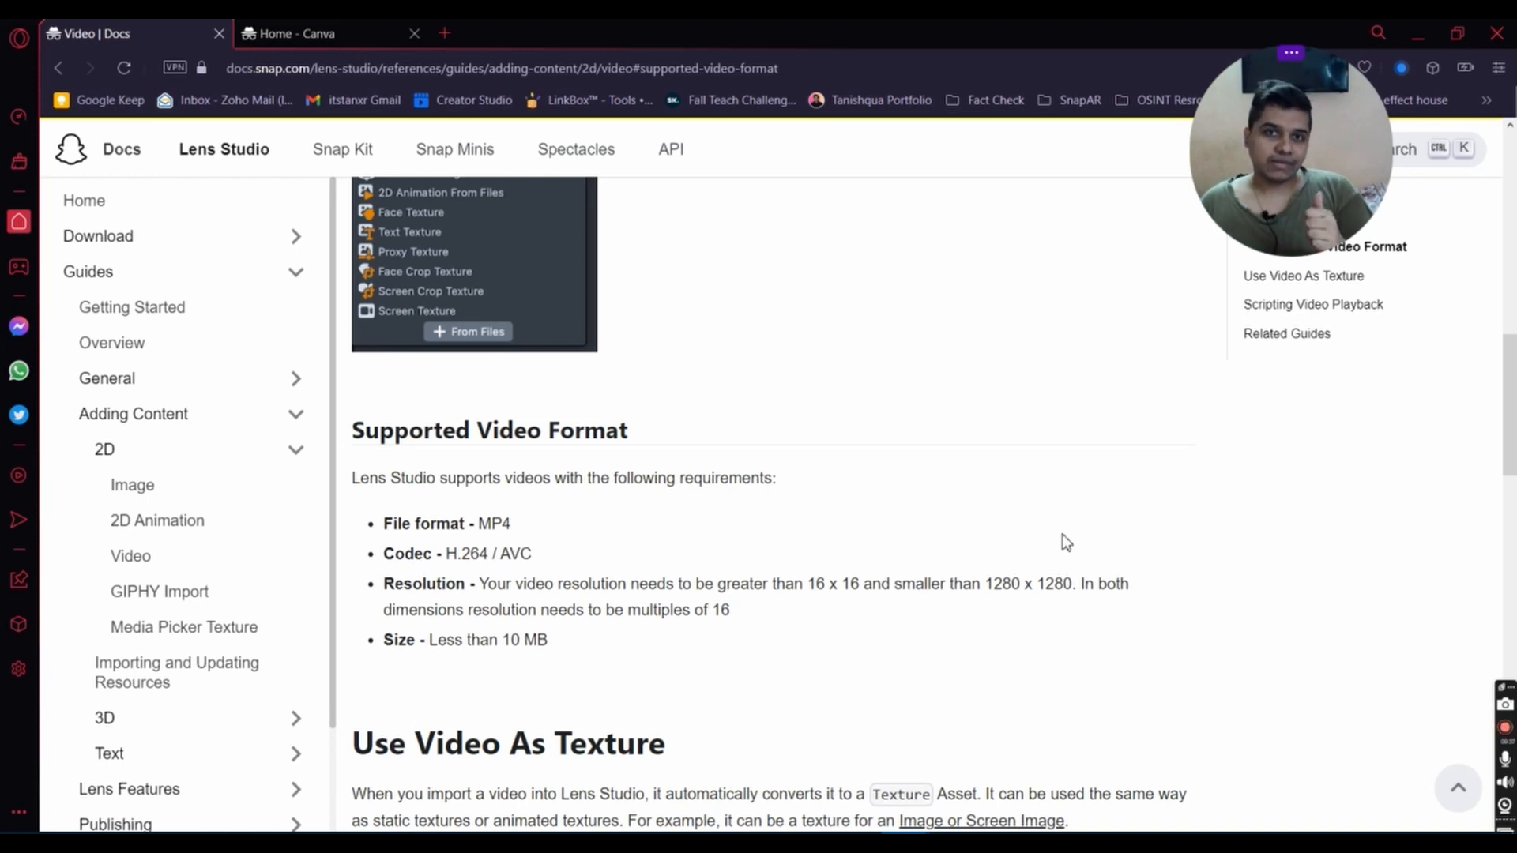
mouse_move(662, 511)
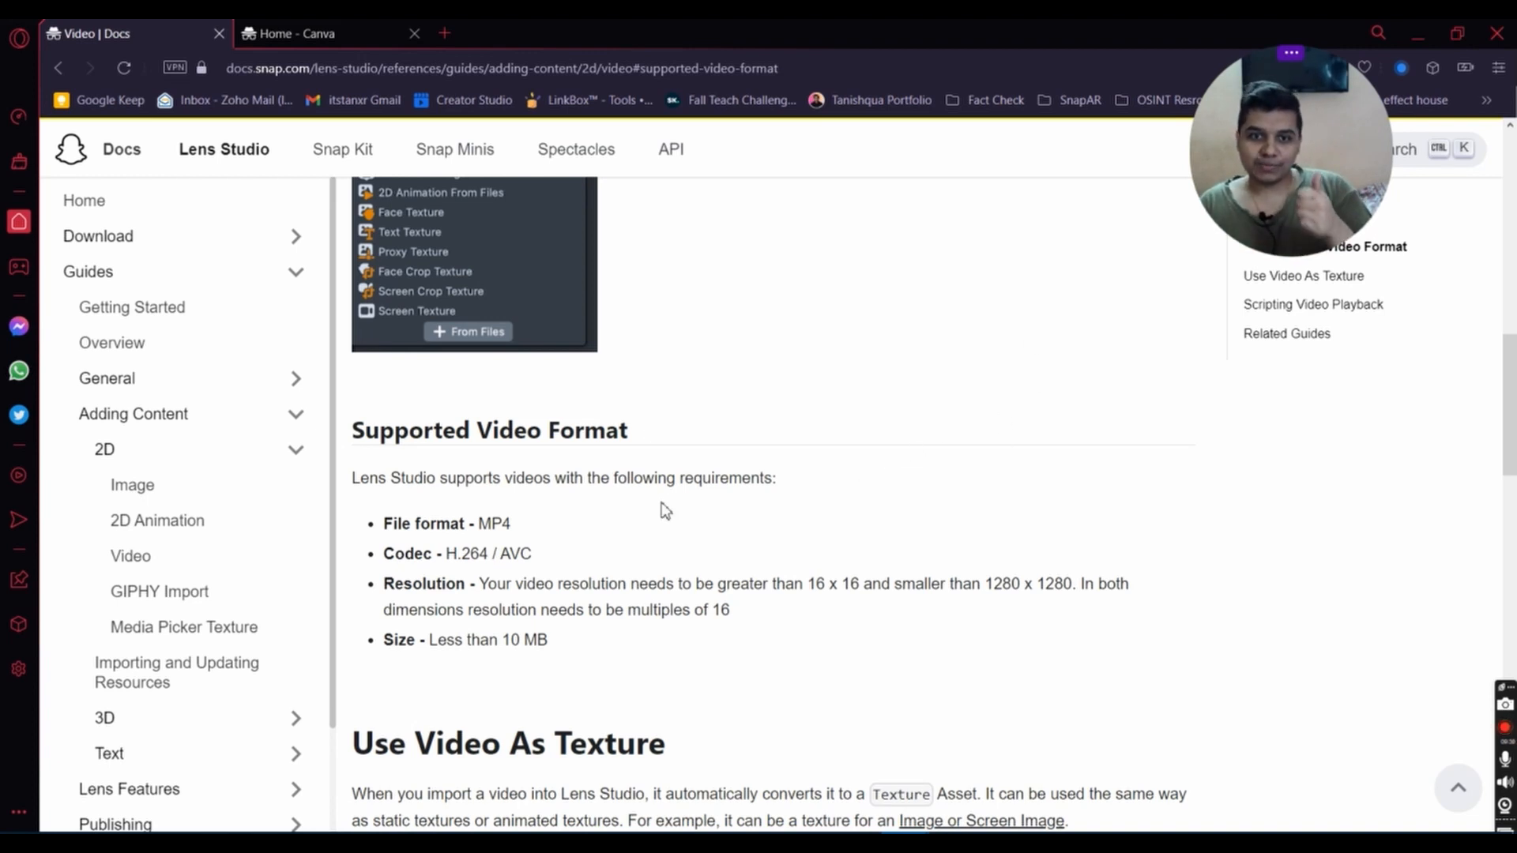
Step: Highlight the MP4 format and under-10 MB size requirements on the Supported Video Format docs
double_click(493, 523)
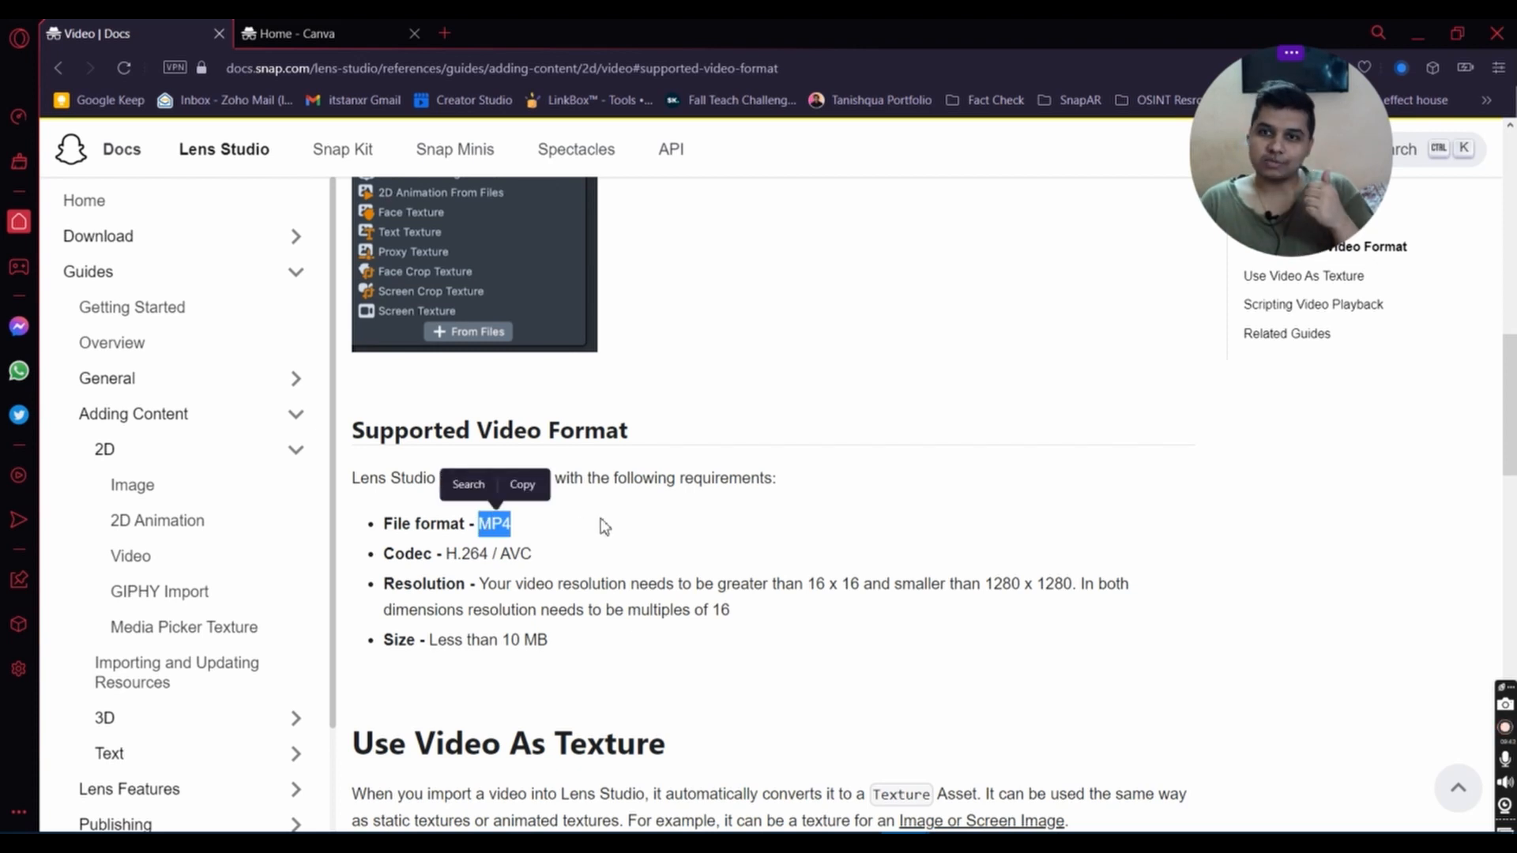
mouse_move(589, 510)
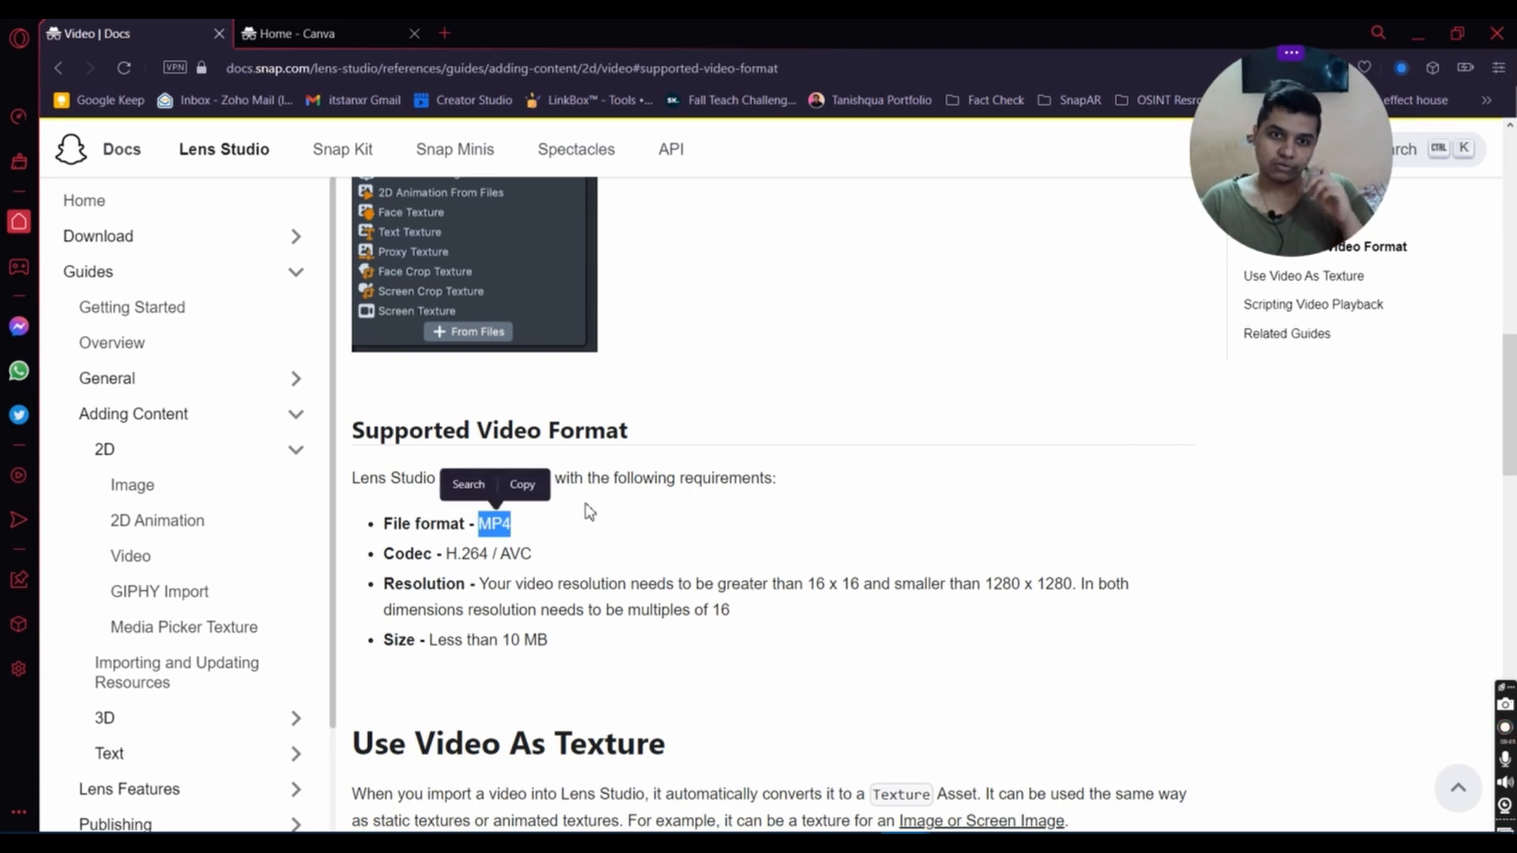
mouse_move(532, 564)
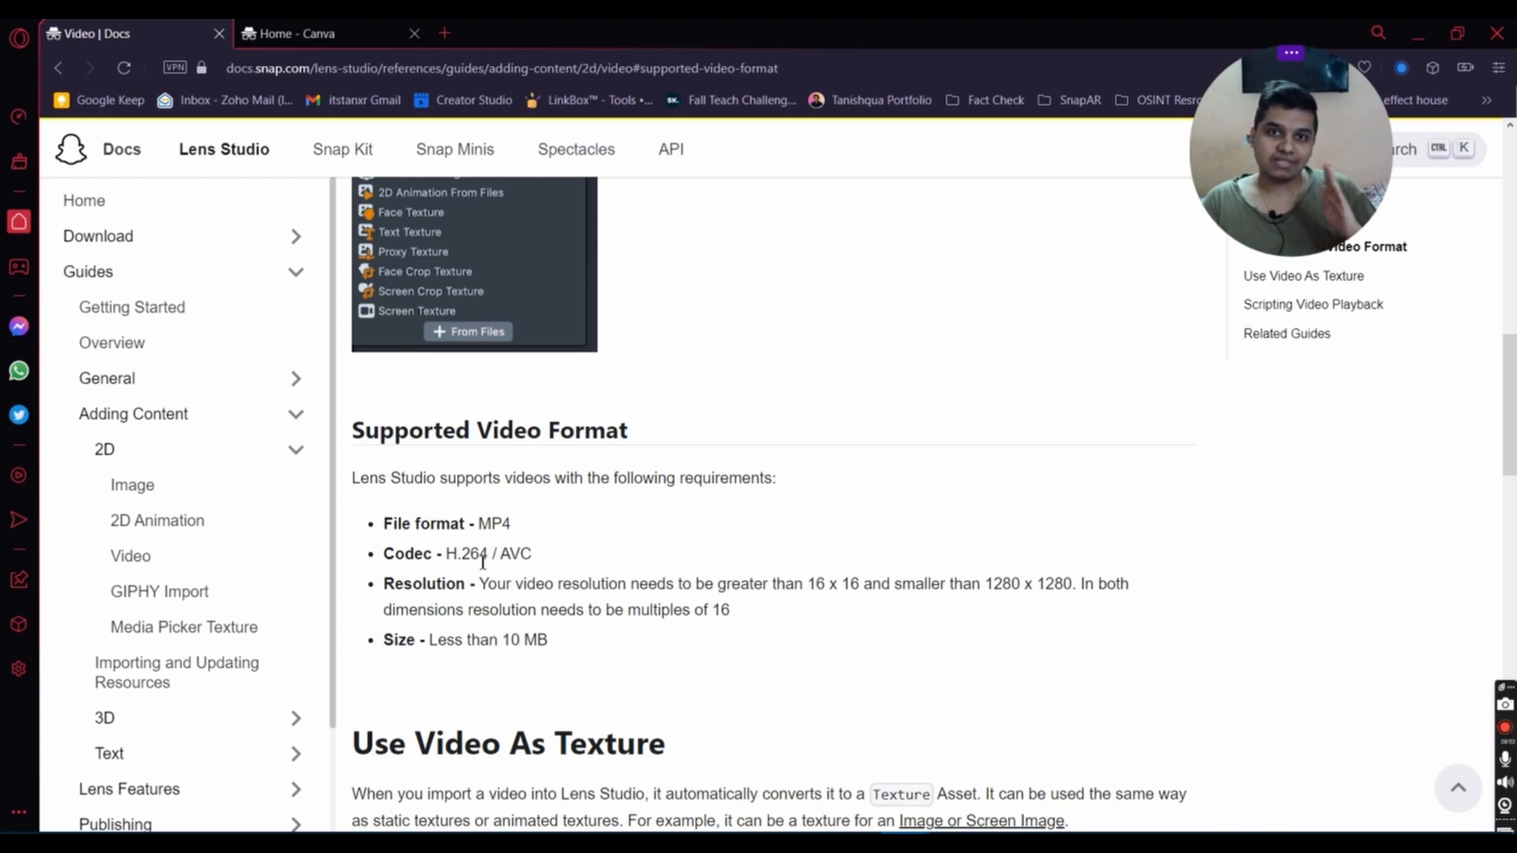
mouse_move(560, 641)
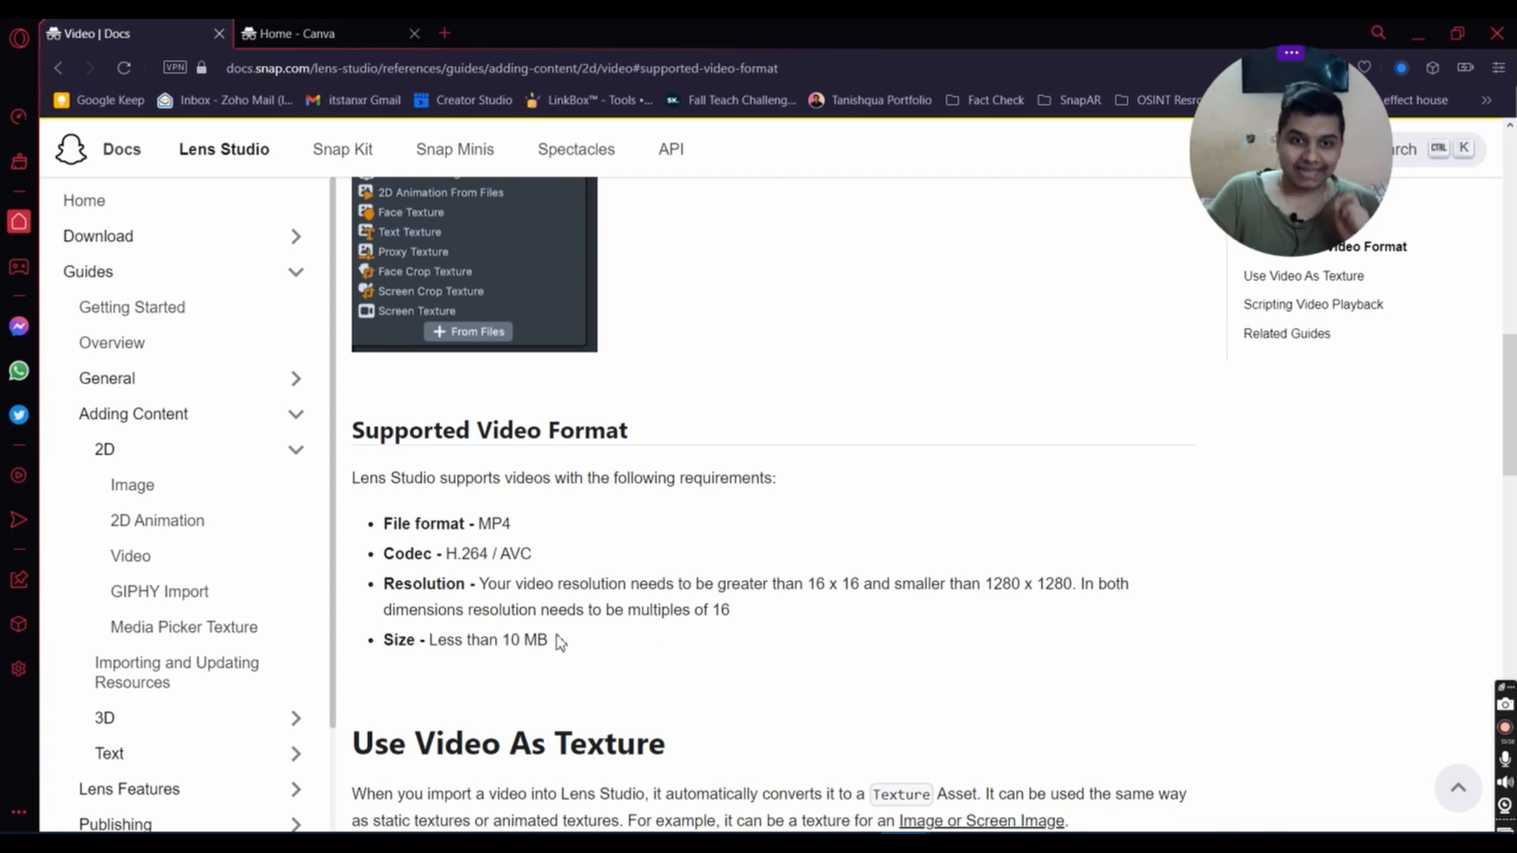
double_click(539, 640)
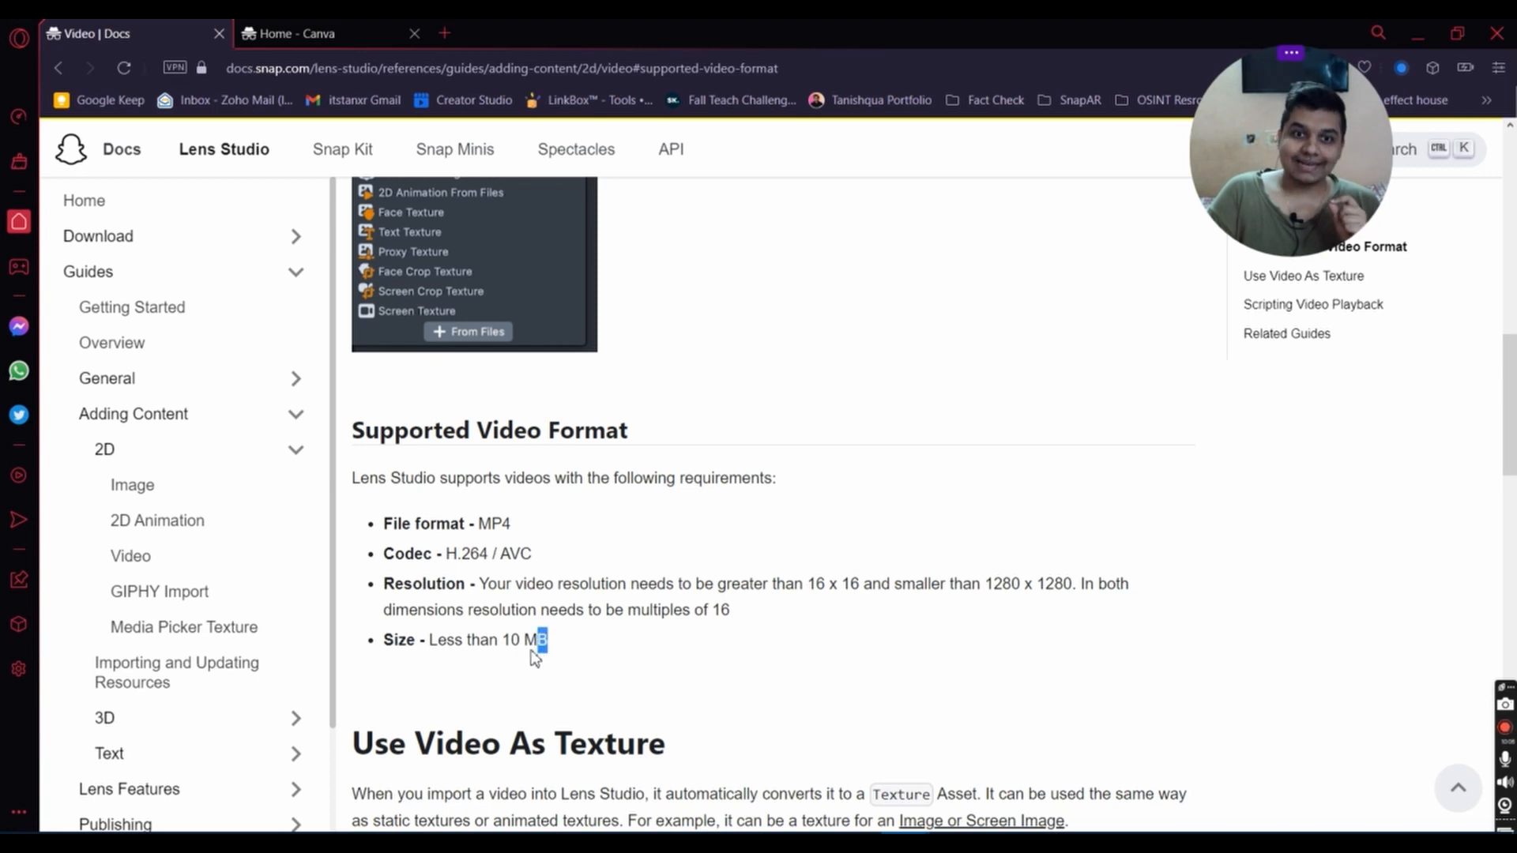
double_click(528, 640)
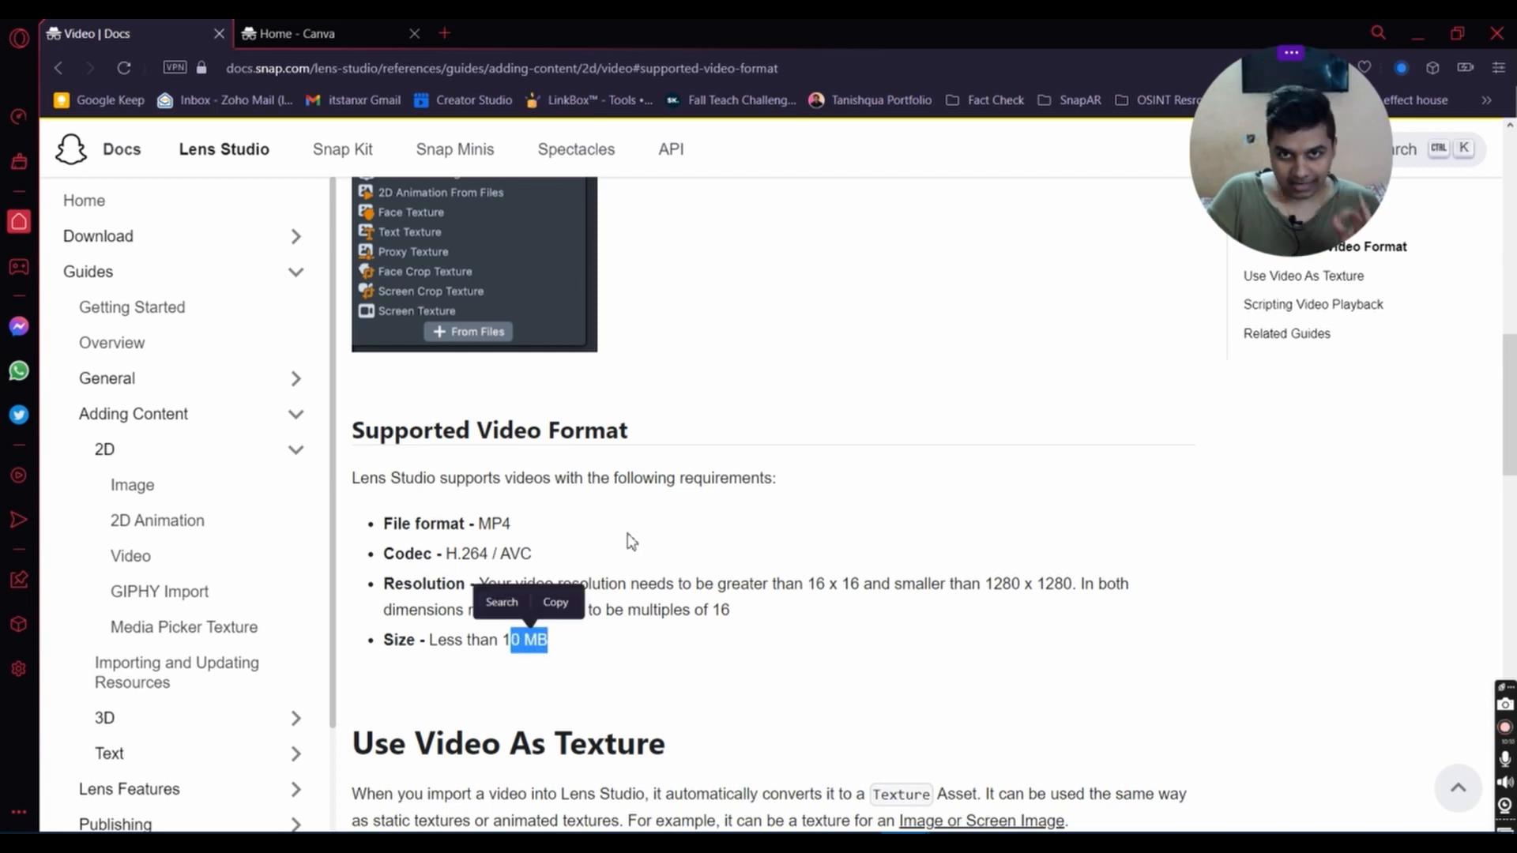
mouse_move(715, 480)
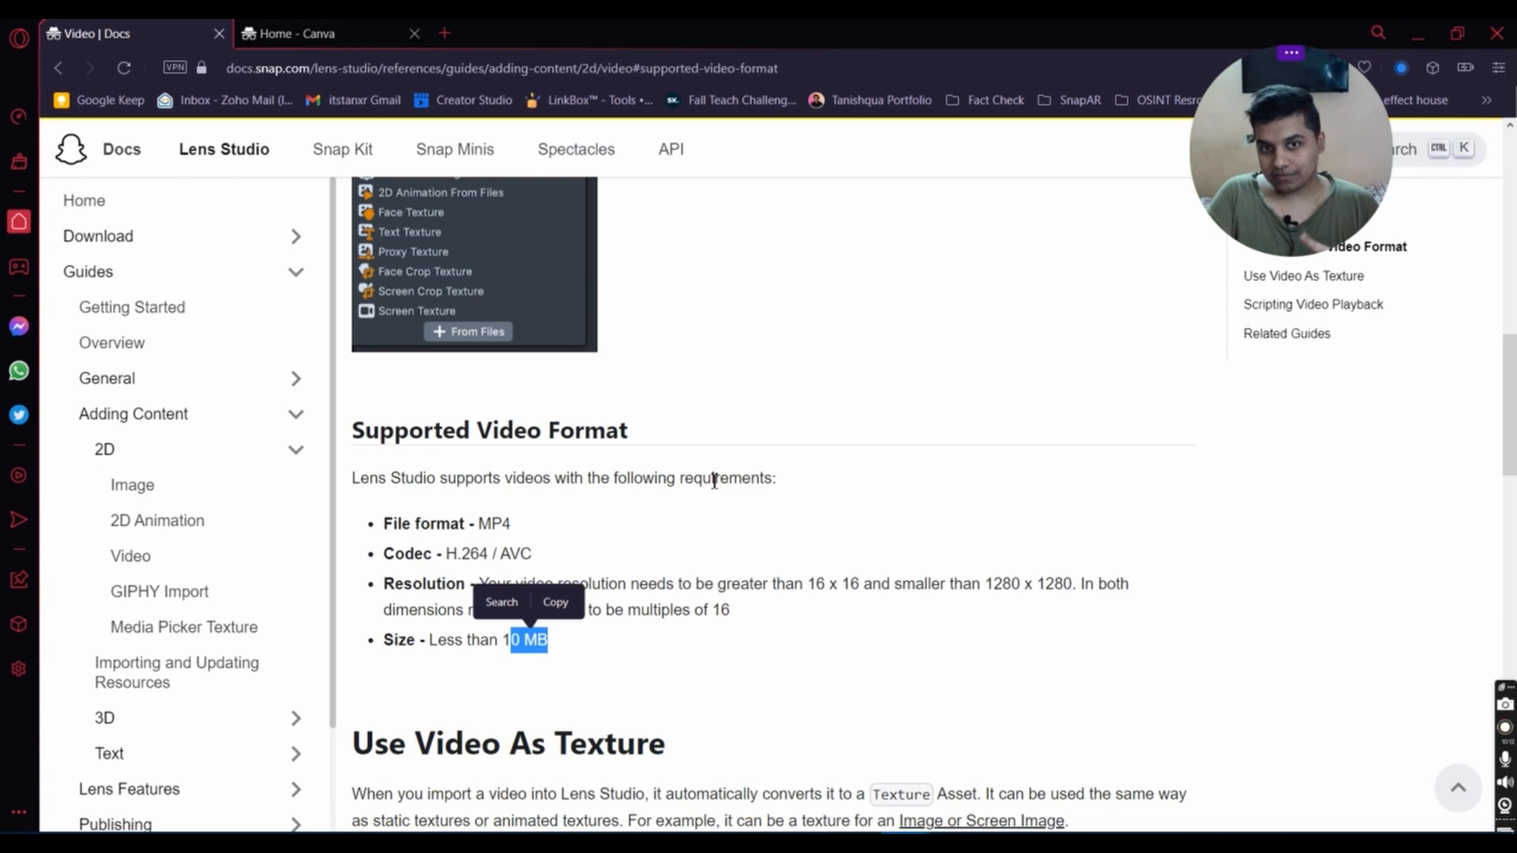
mouse_move(705, 552)
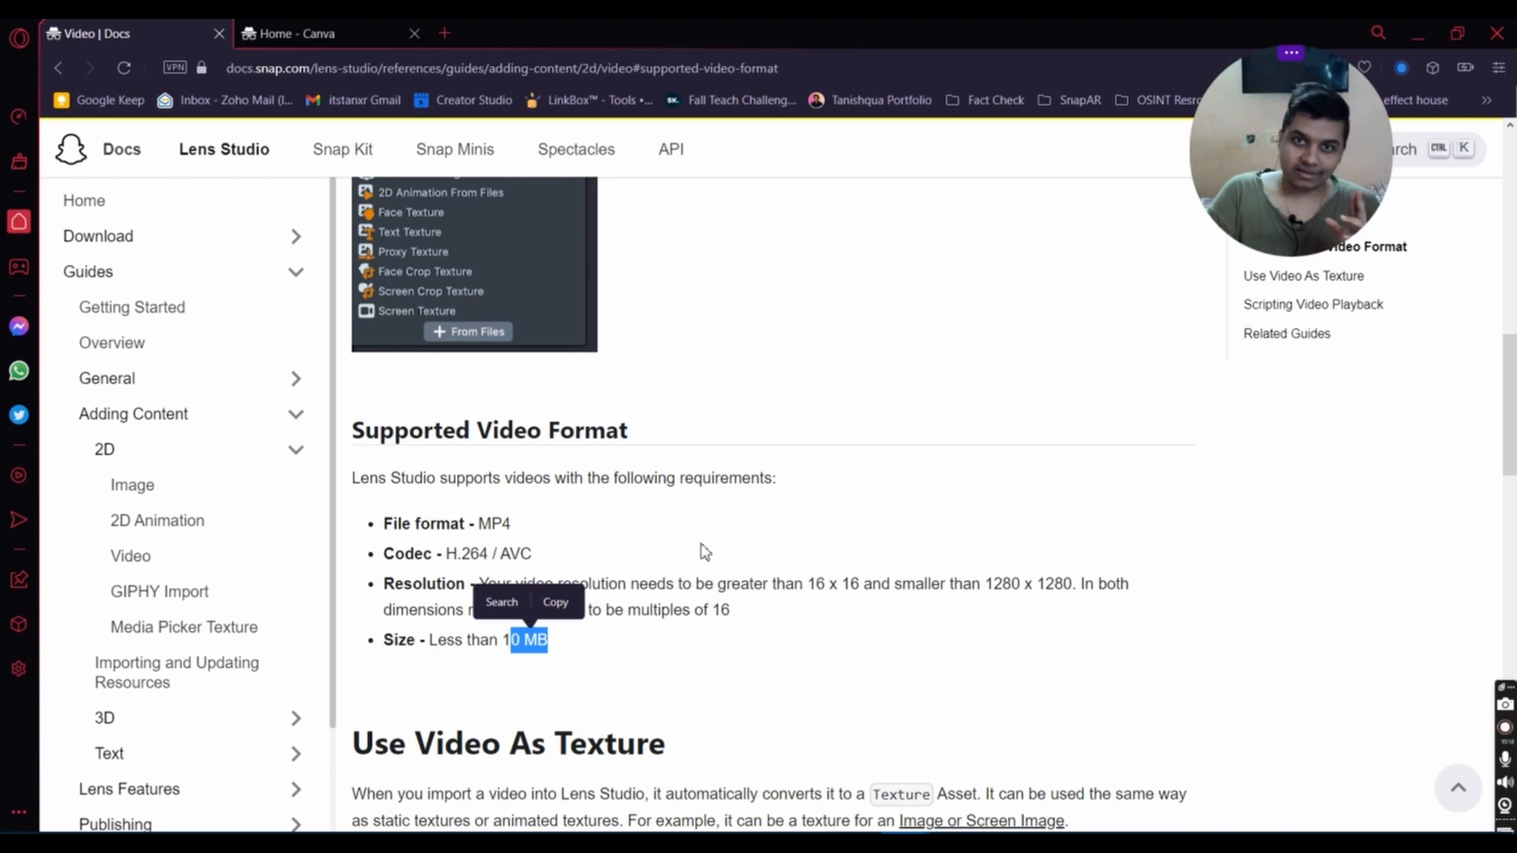
mouse_move(678, 606)
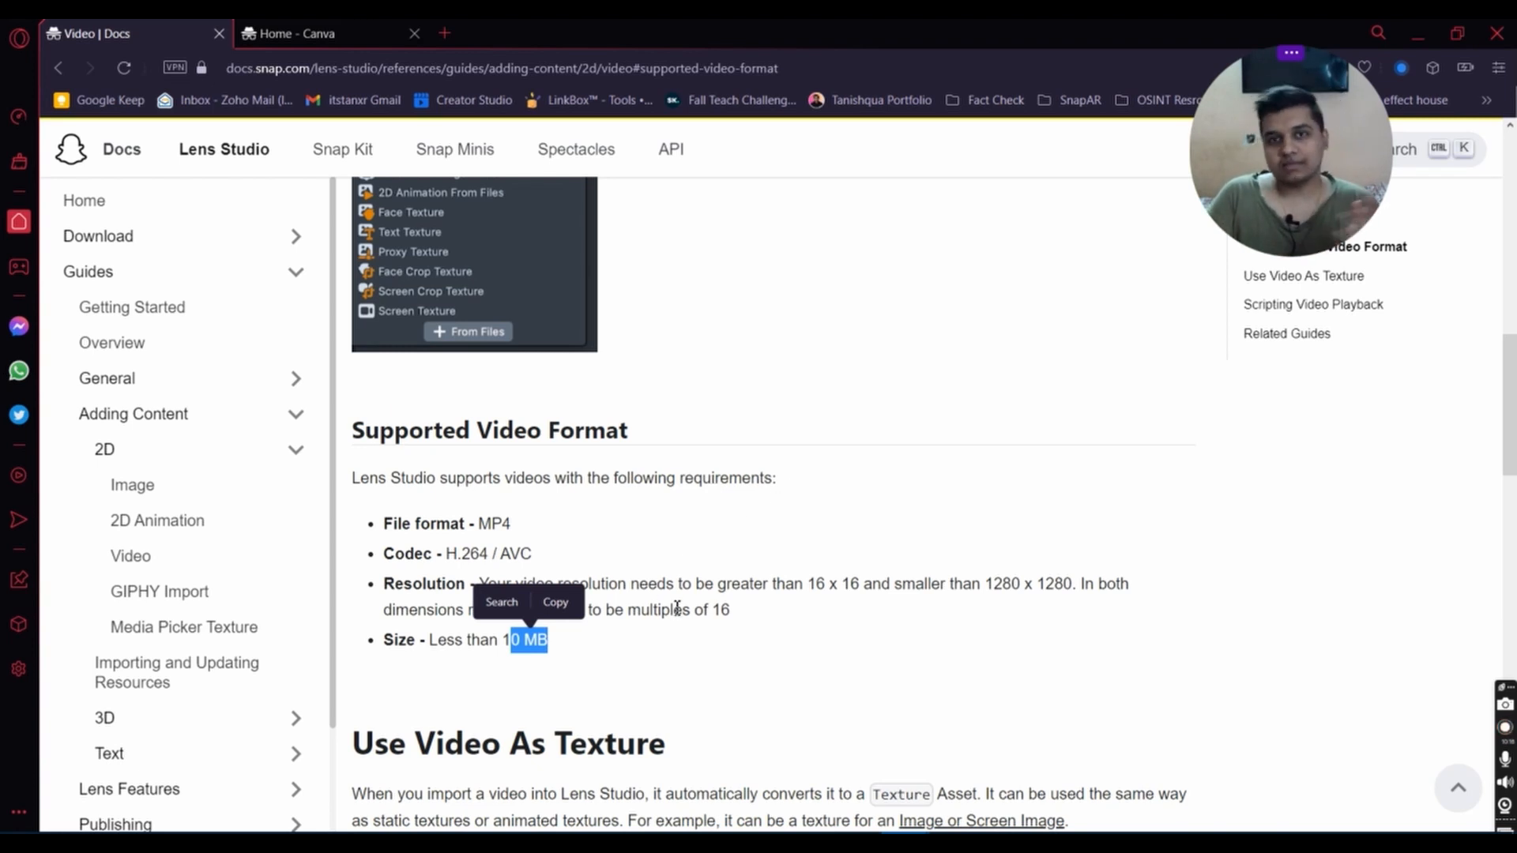
left_click(574, 580)
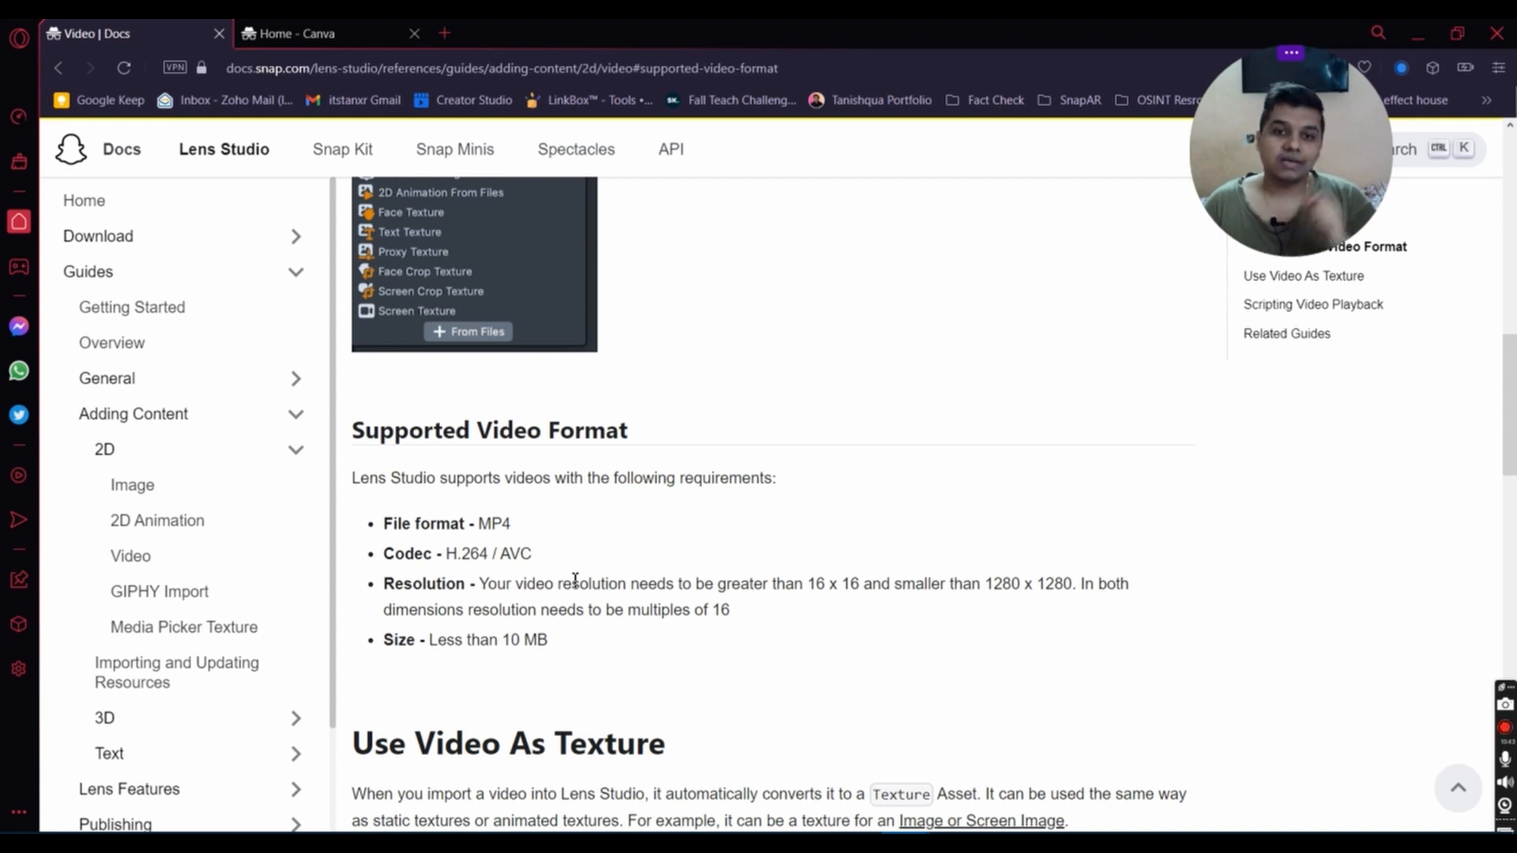
mouse_move(319, 788)
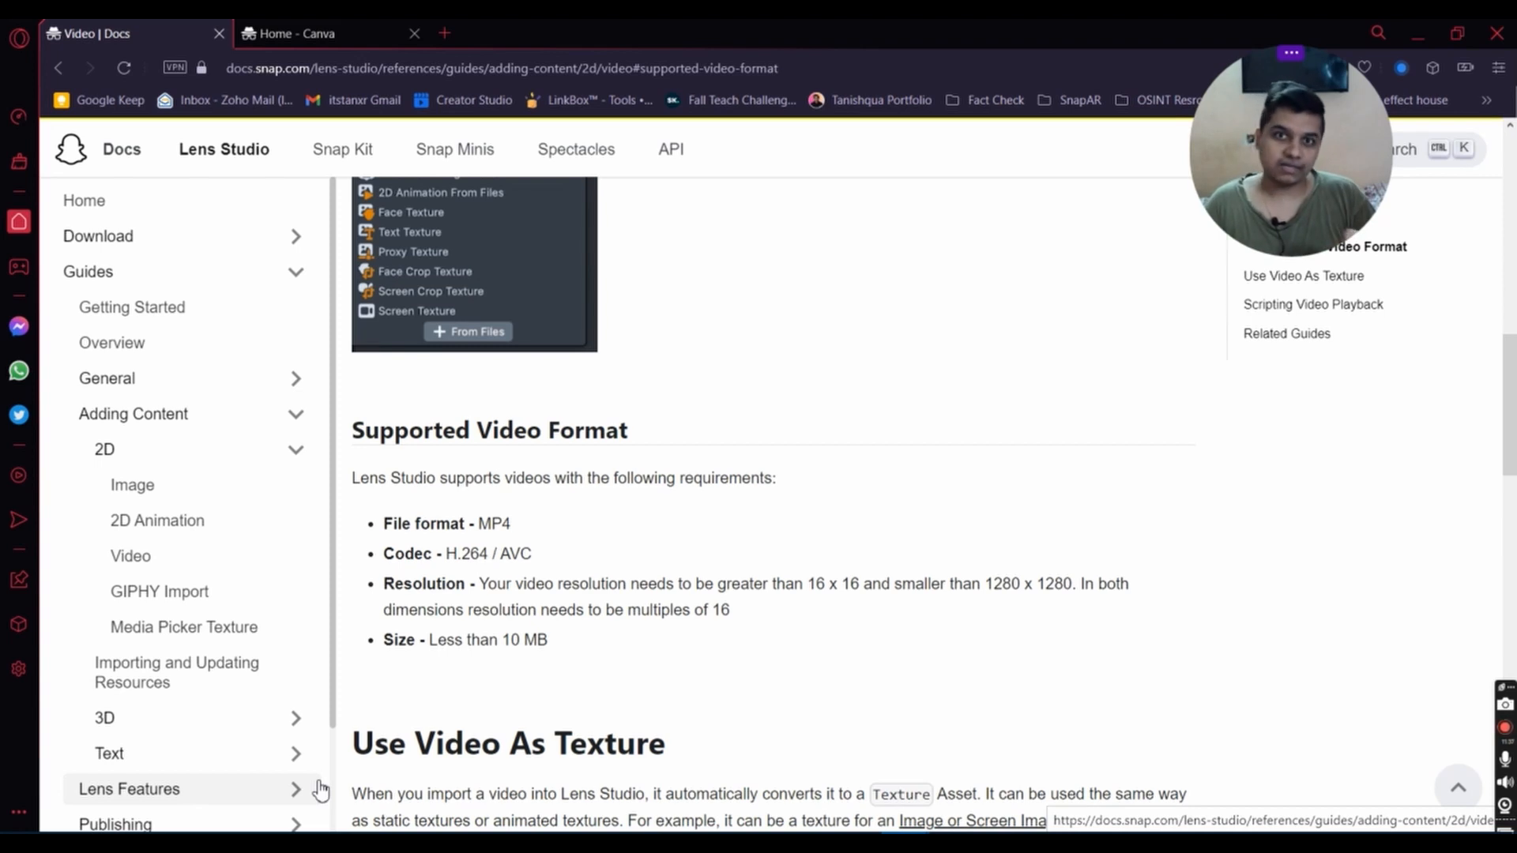
mouse_move(615, 326)
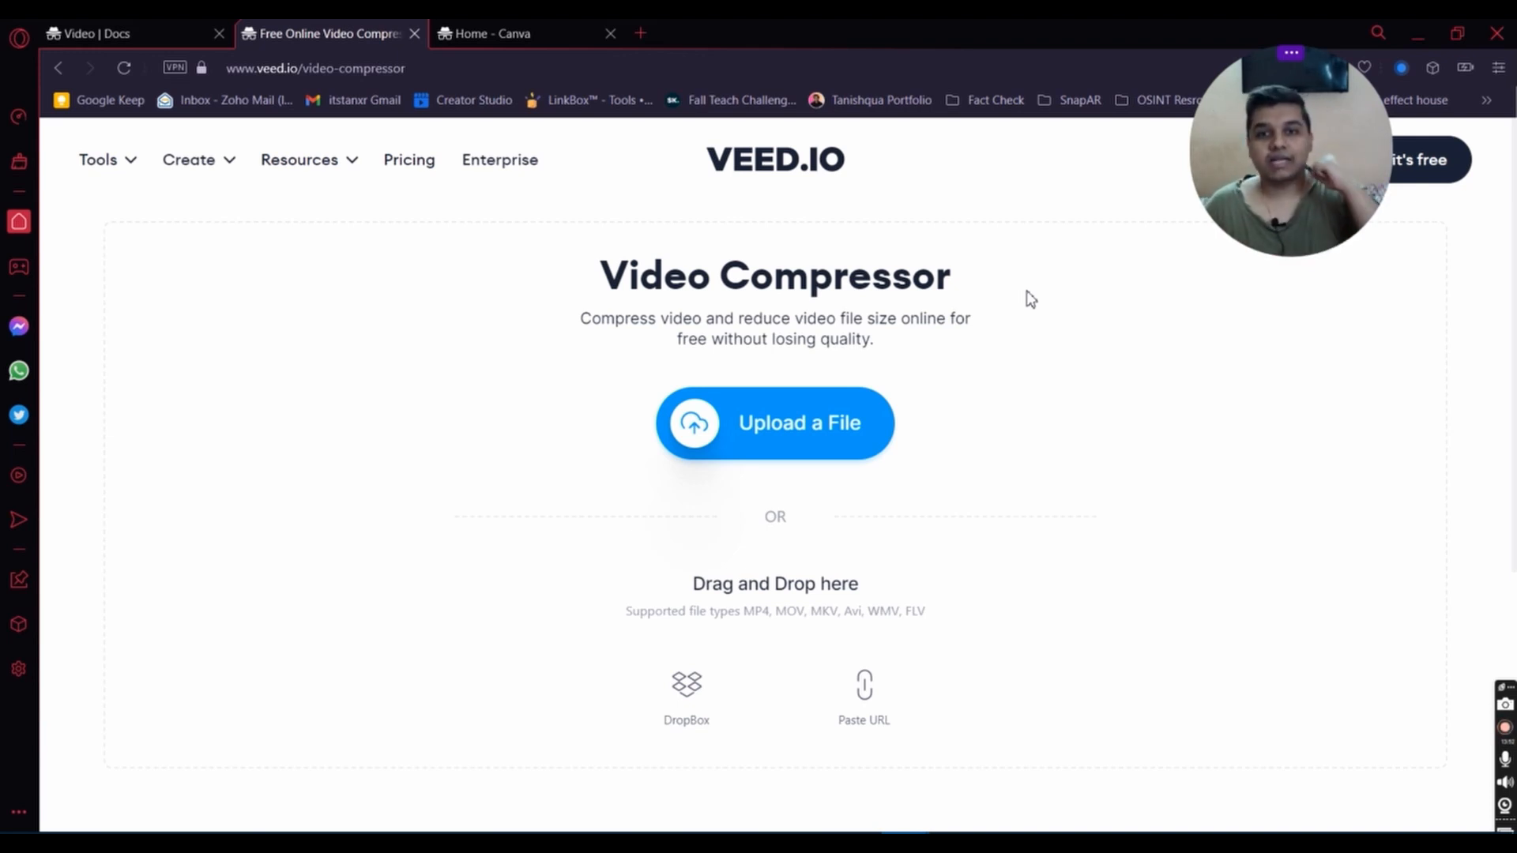
mouse_move(847, 443)
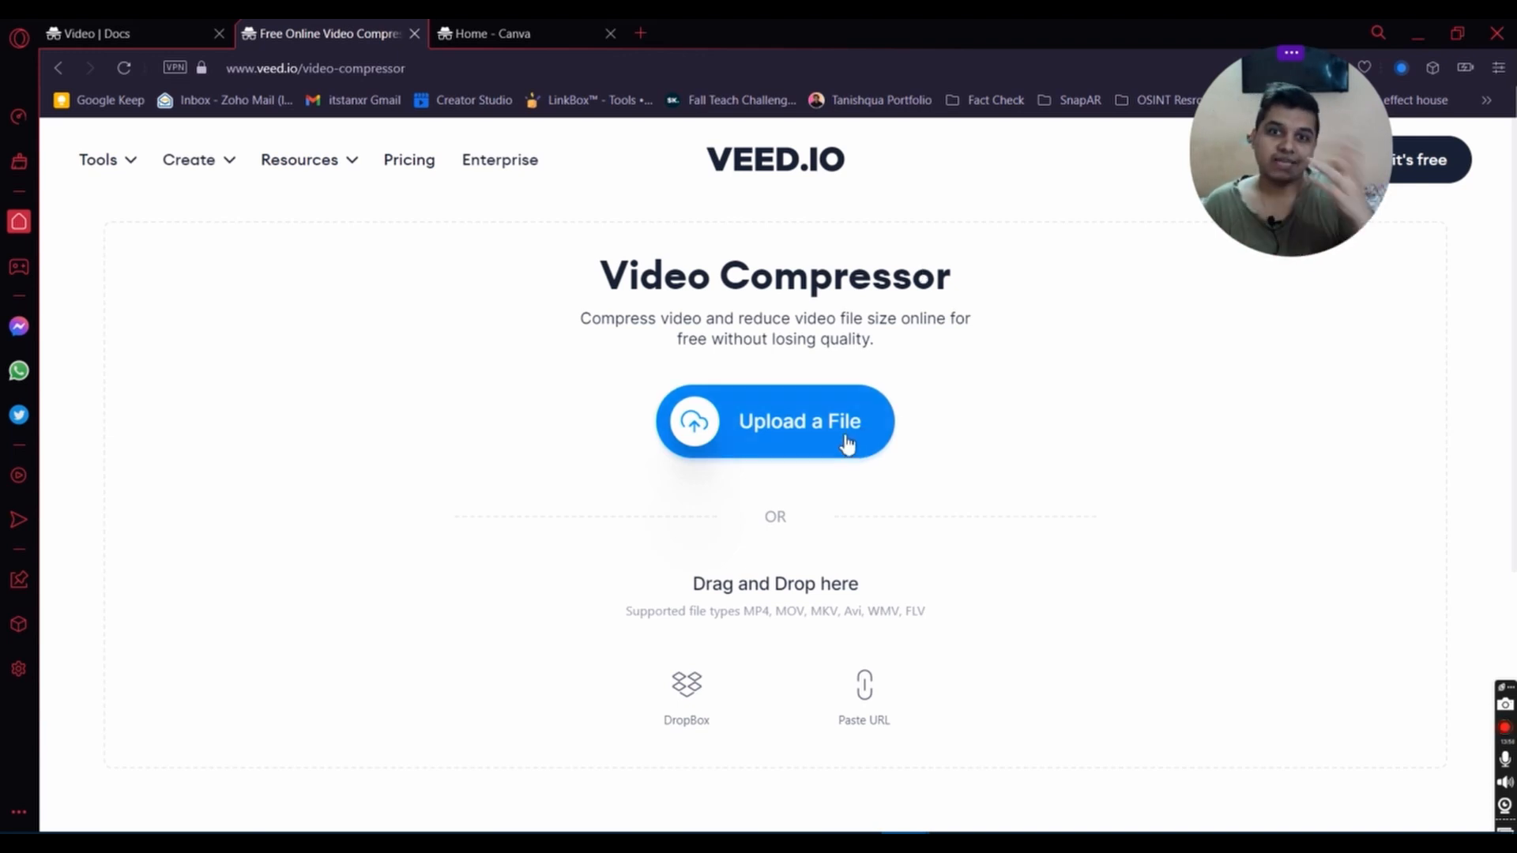
Step: Start uploading a file to the VEED.IO Video Compressor, showing recently downloaded MP4s
left_click(774, 421)
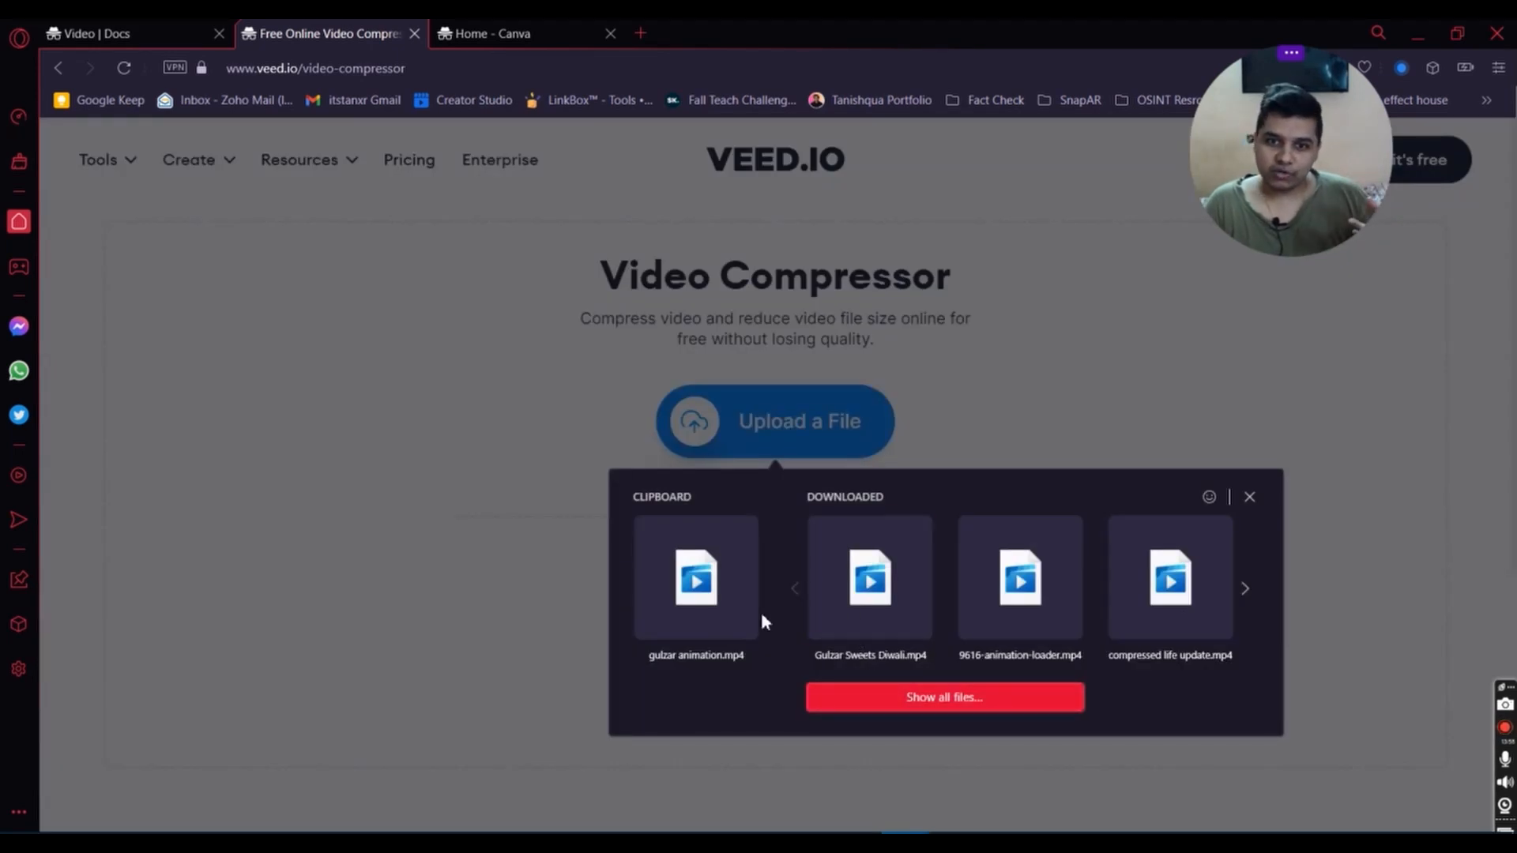
Step: Load Gulzar Sweets Diwali.mp4 and slide compression toward a smaller file around 655.8kB–1.2MB
left_click(867, 578)
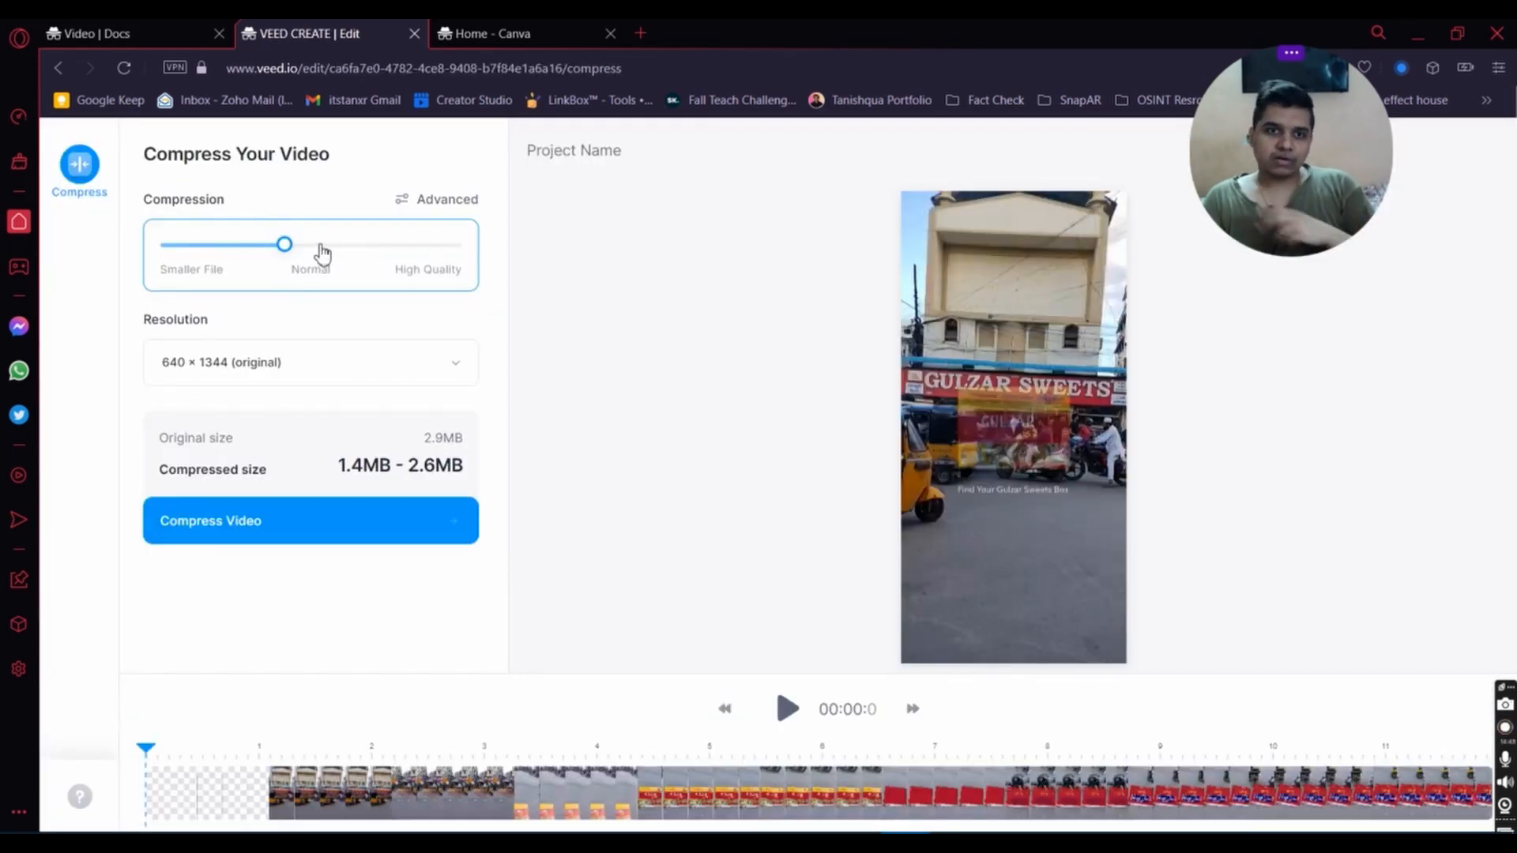
left_click_drag(283, 243, 161, 243)
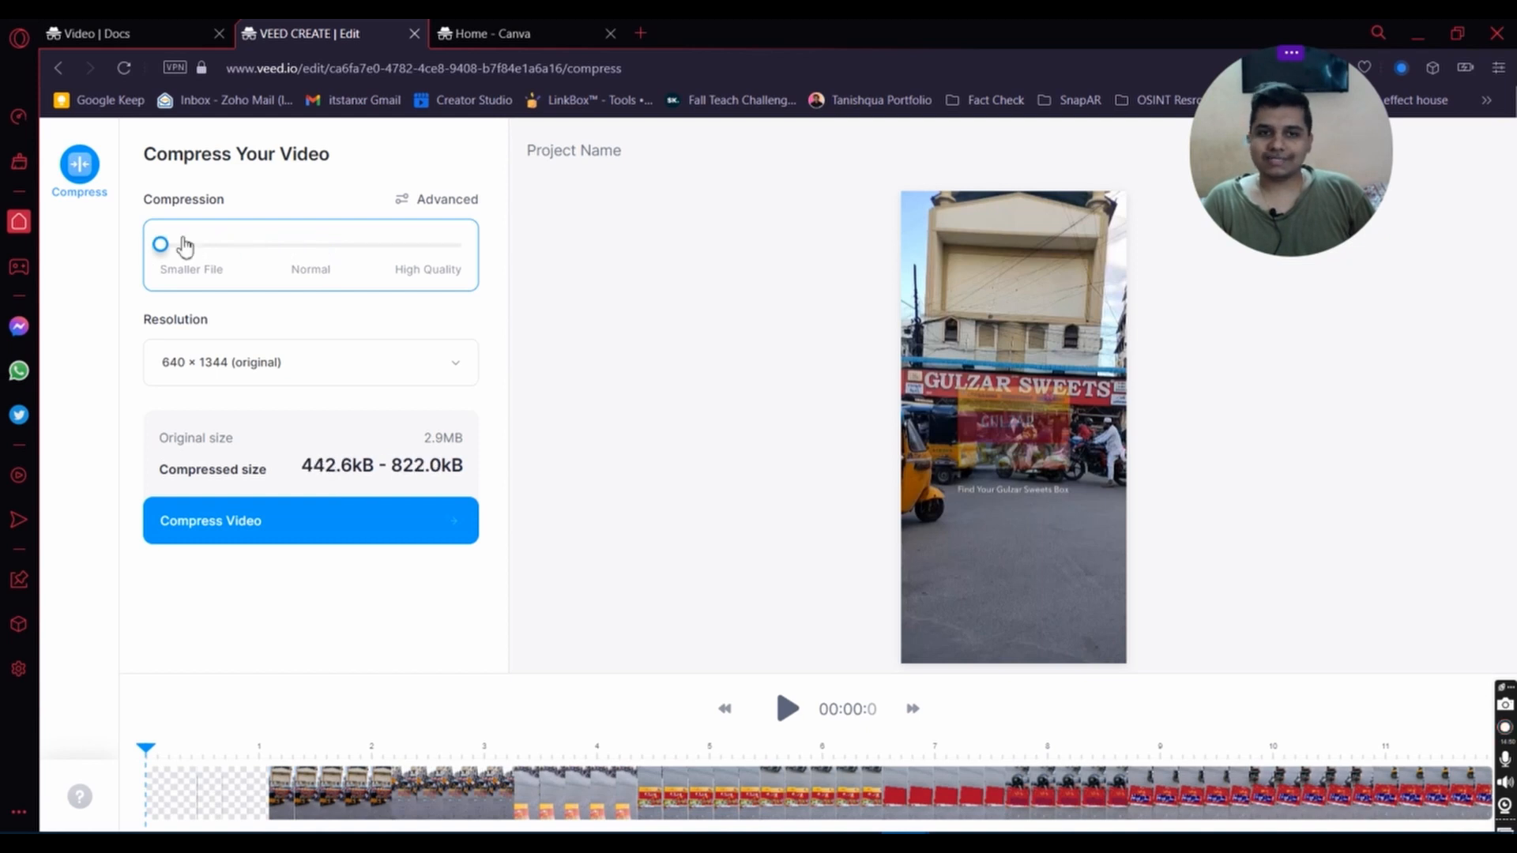
left_click_drag(161, 244, 309, 244)
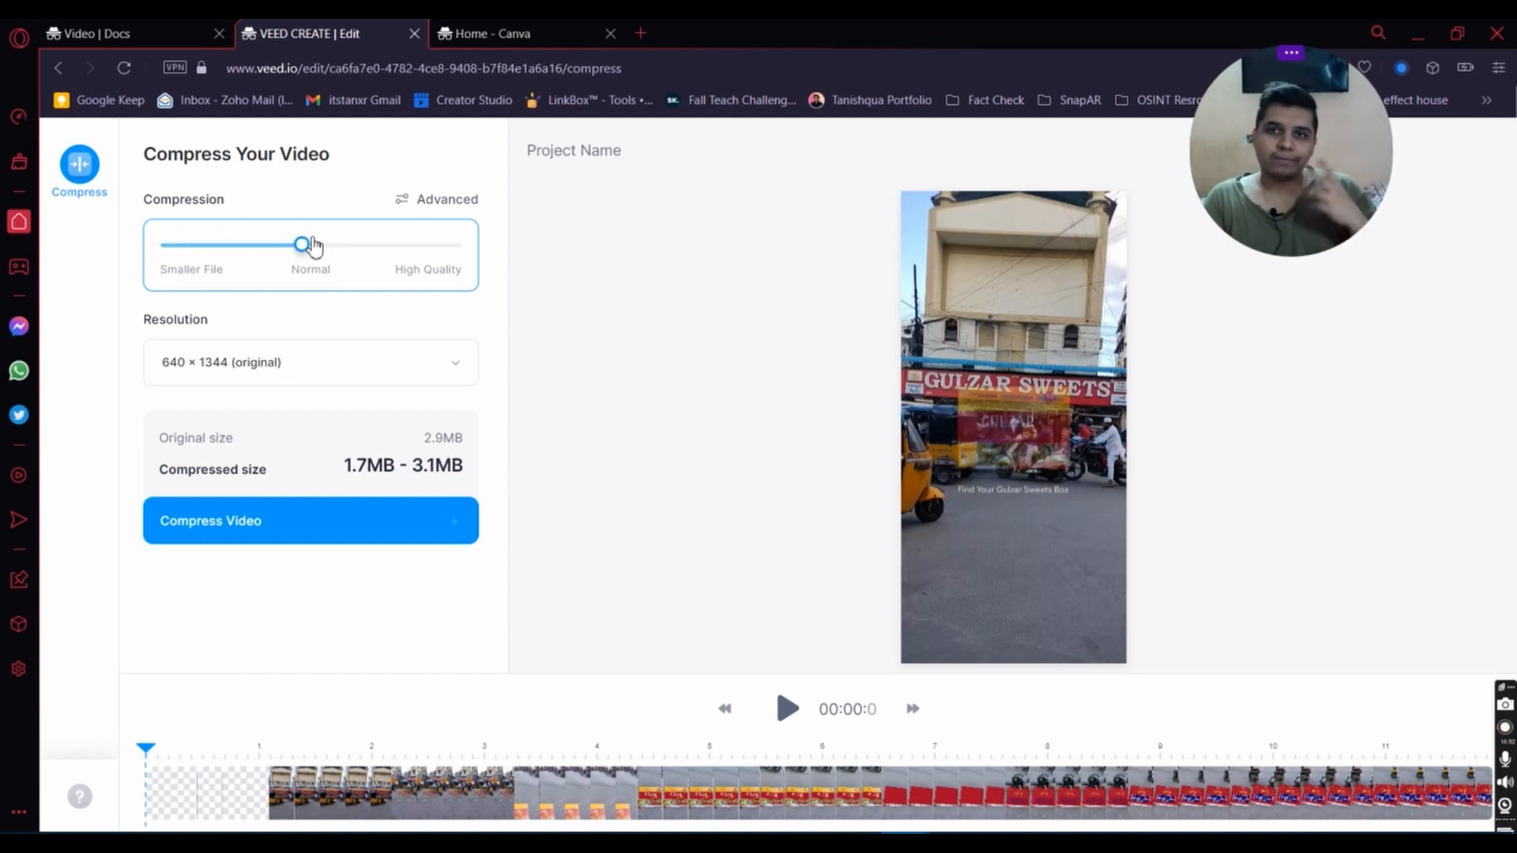
left_click_drag(305, 244, 378, 244)
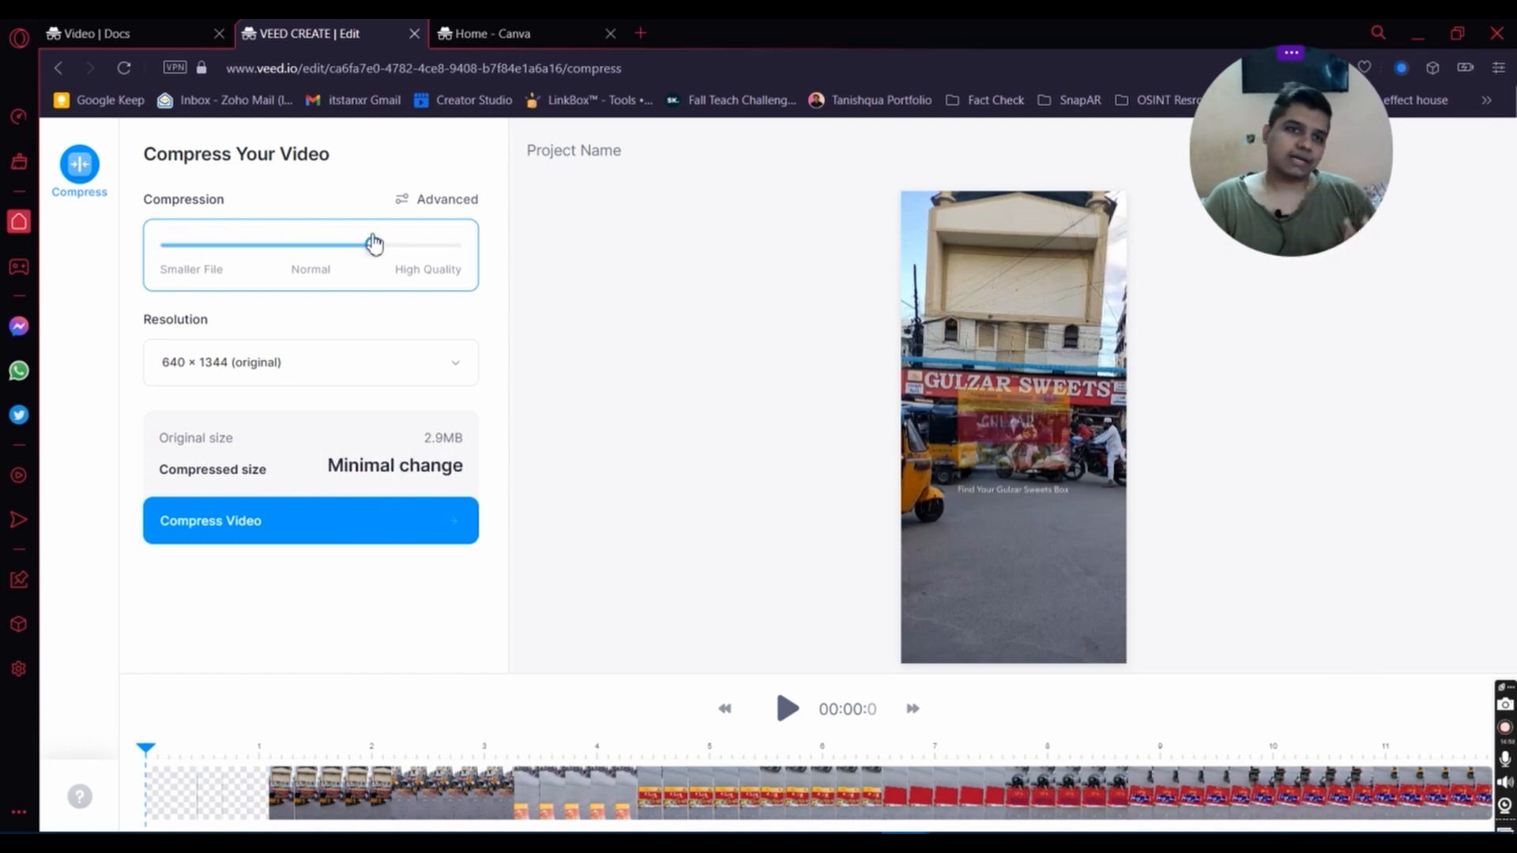
left_click_drag(376, 244, 210, 244)
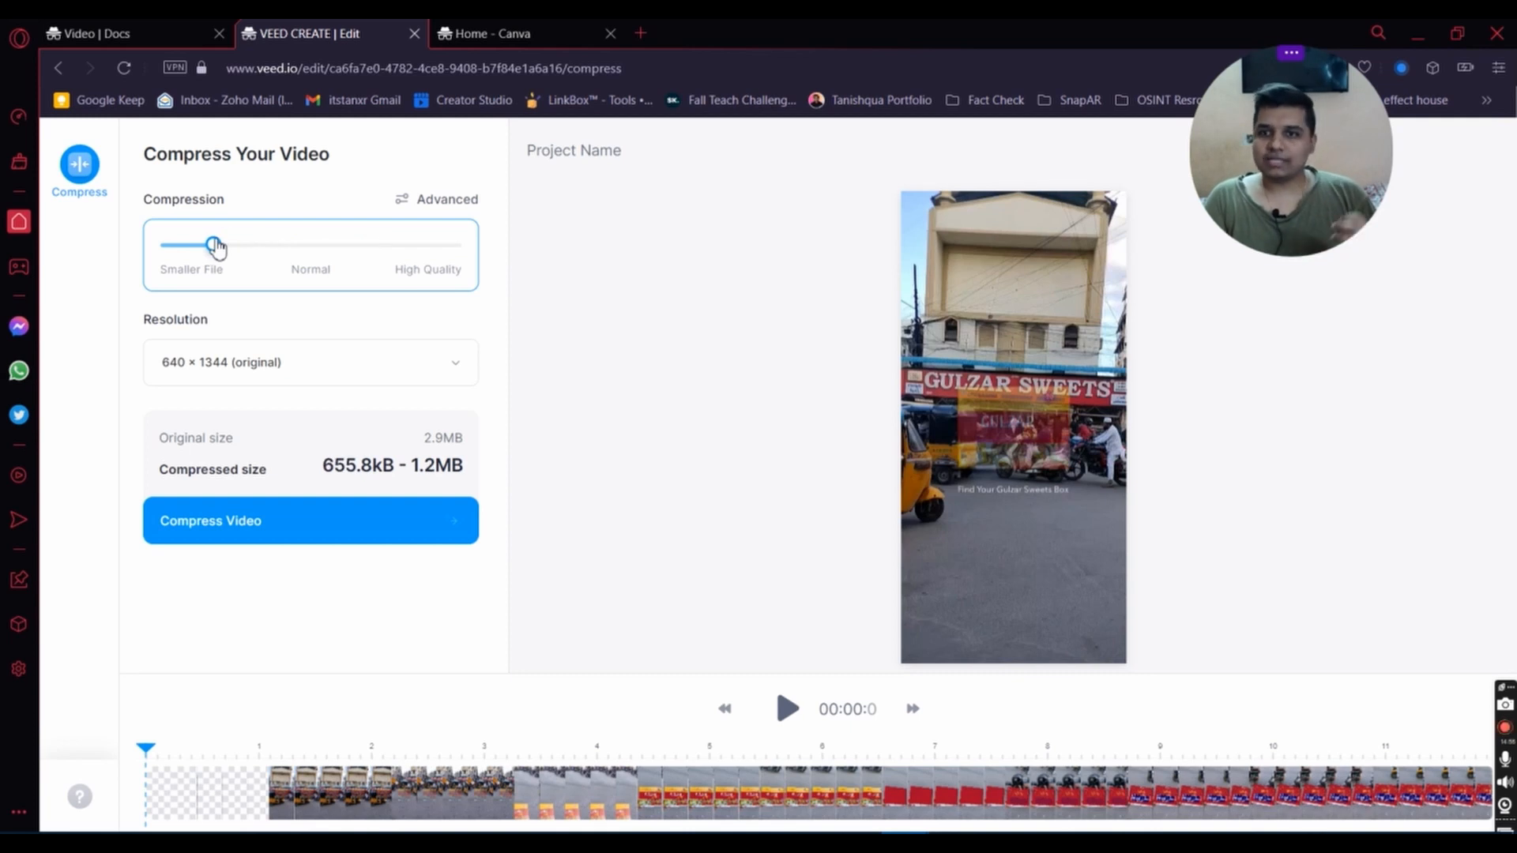
left_click(523, 33)
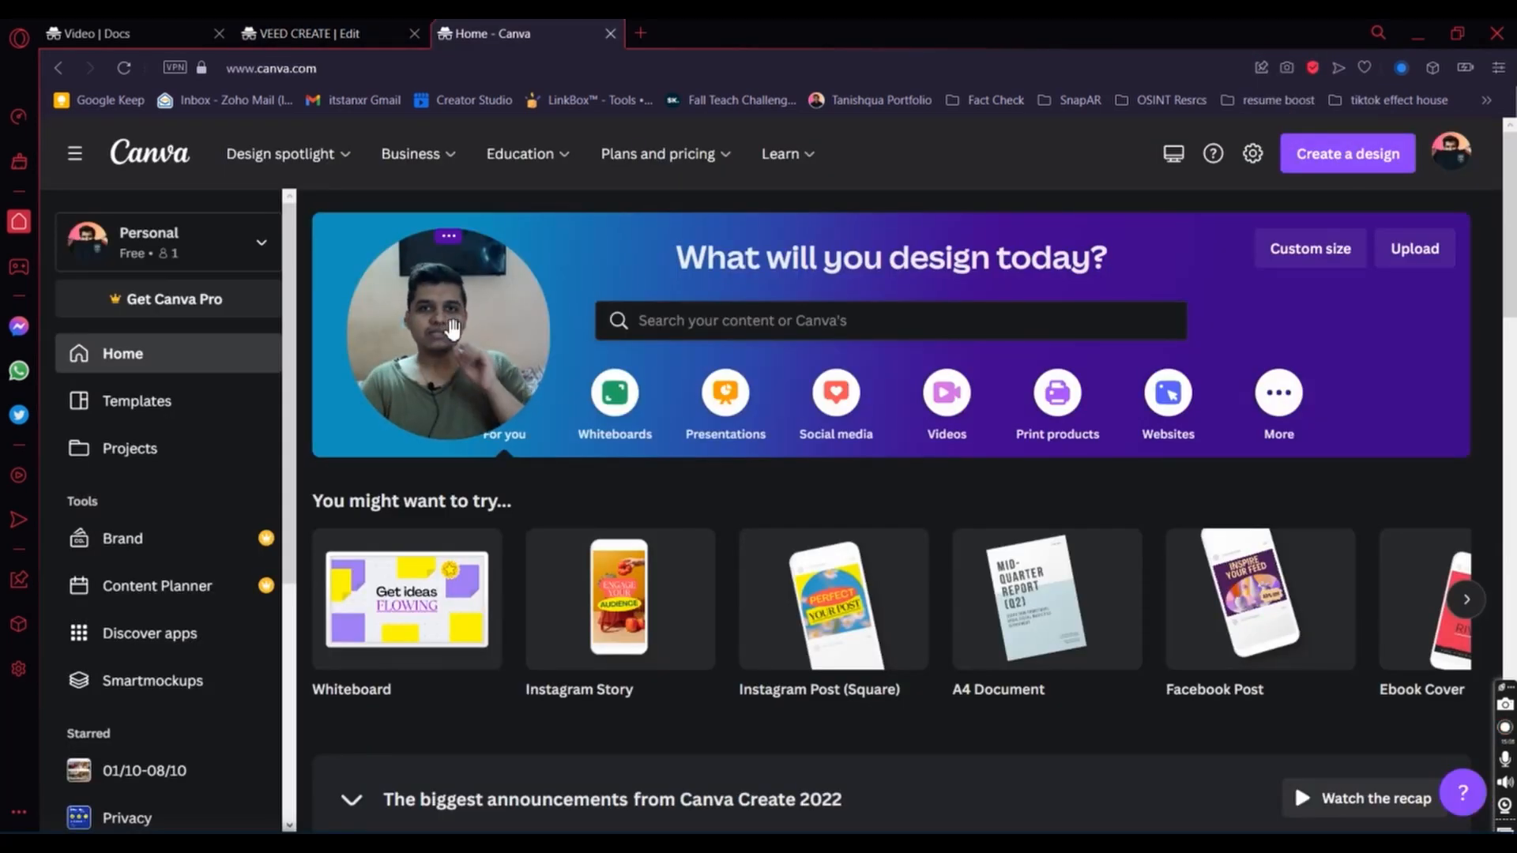
mouse_move(725, 396)
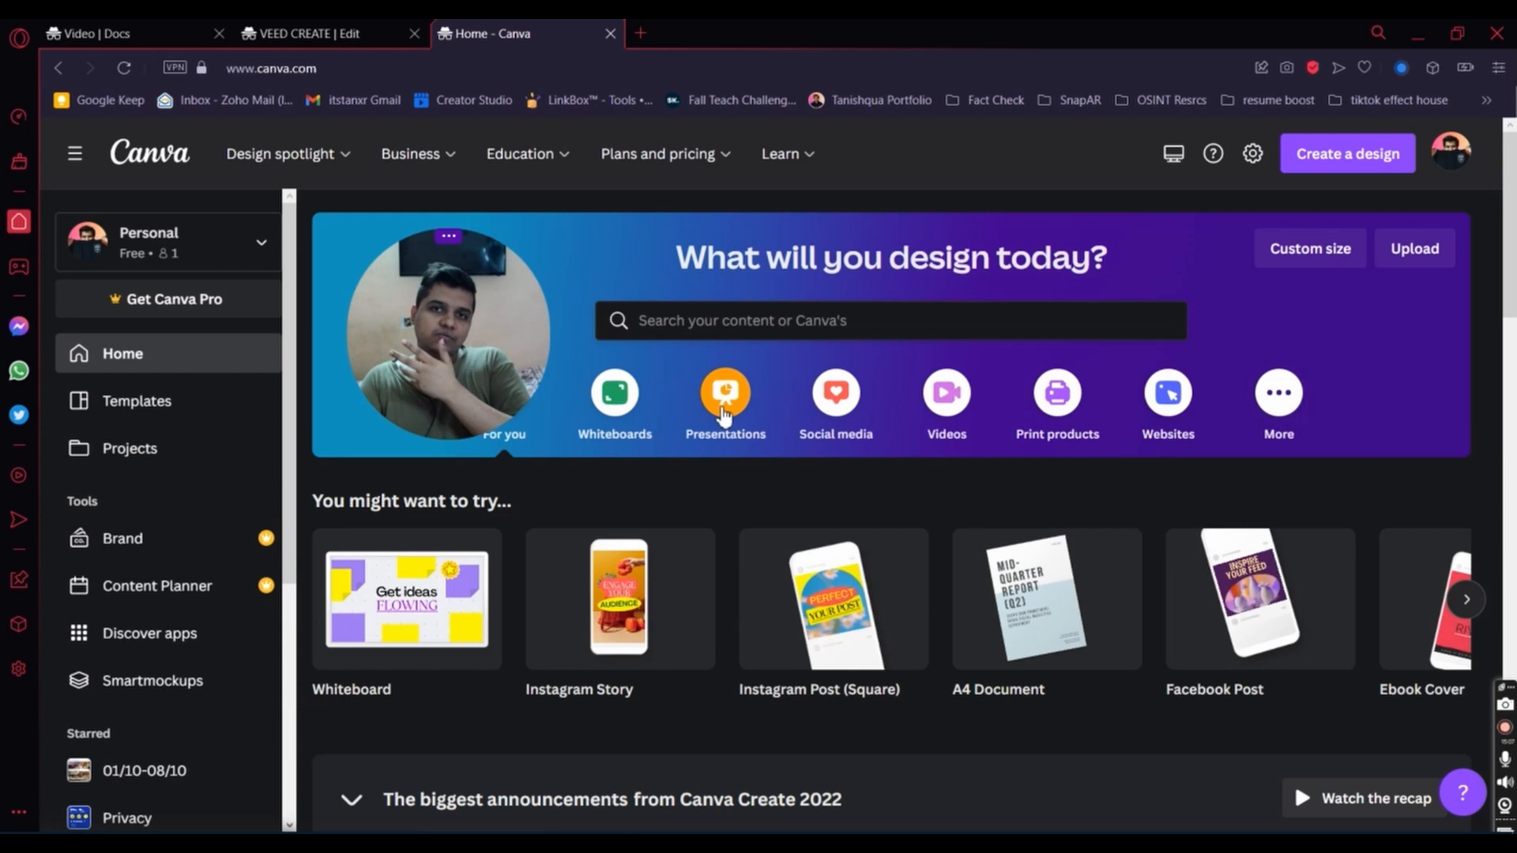
mouse_move(1334, 183)
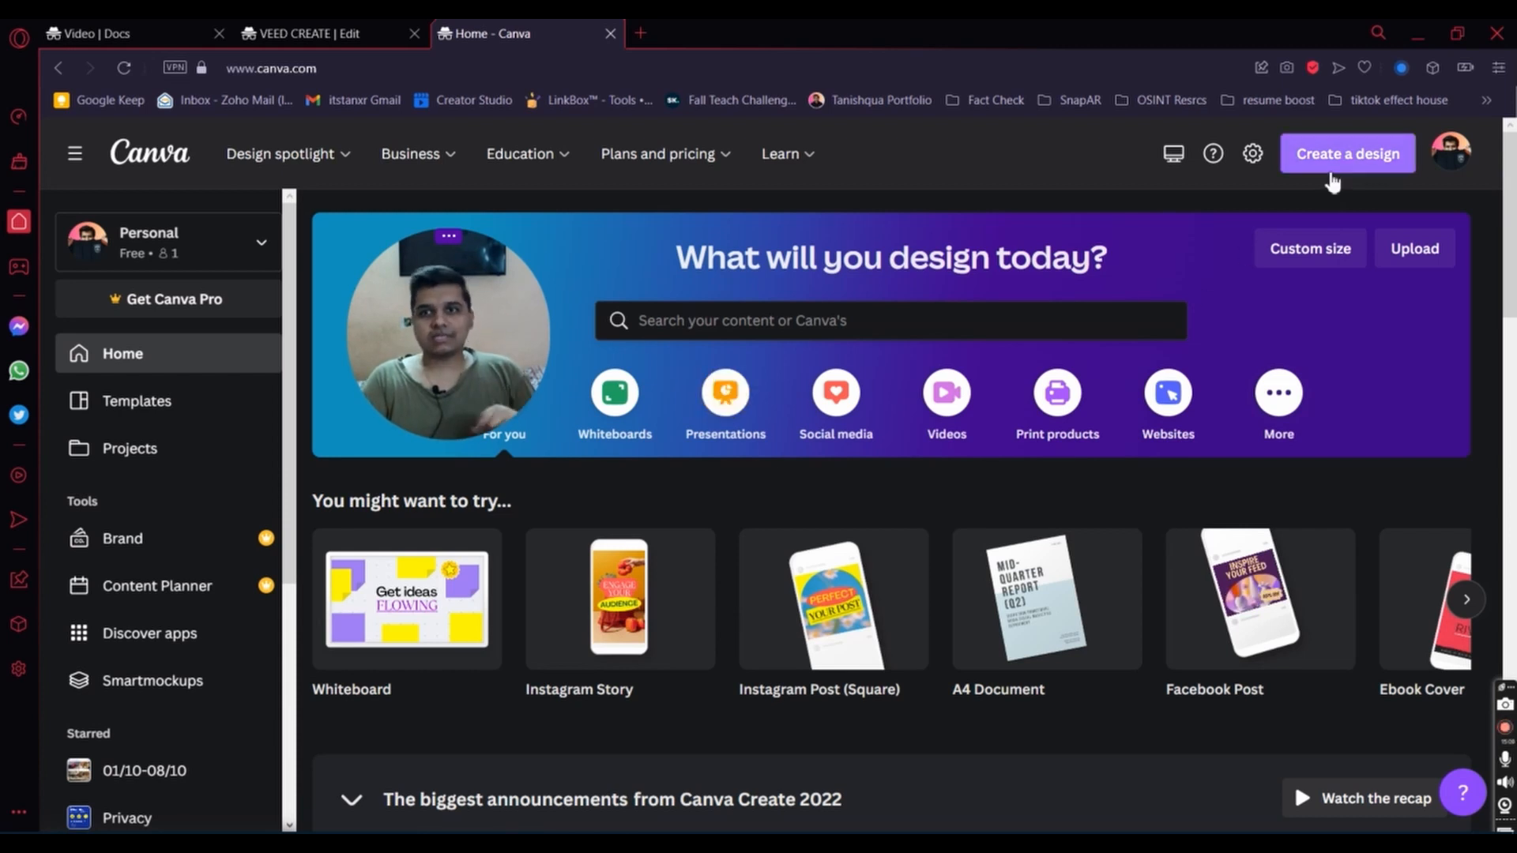
mouse_move(1343, 185)
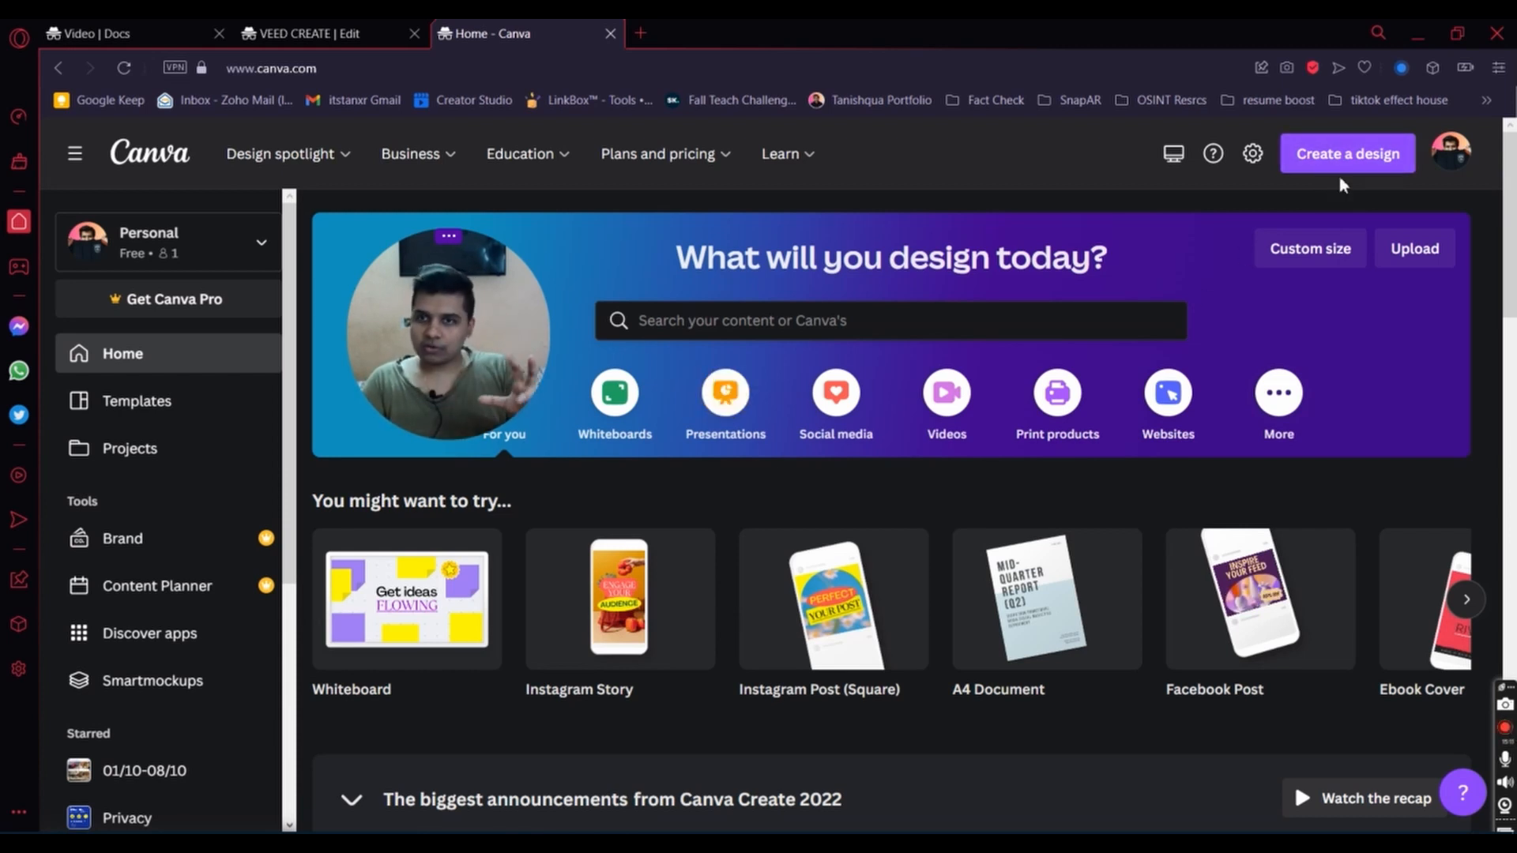
Step: Start a new Canva design at a custom size, showing width/height fields and recent sizes
left_click(1346, 154)
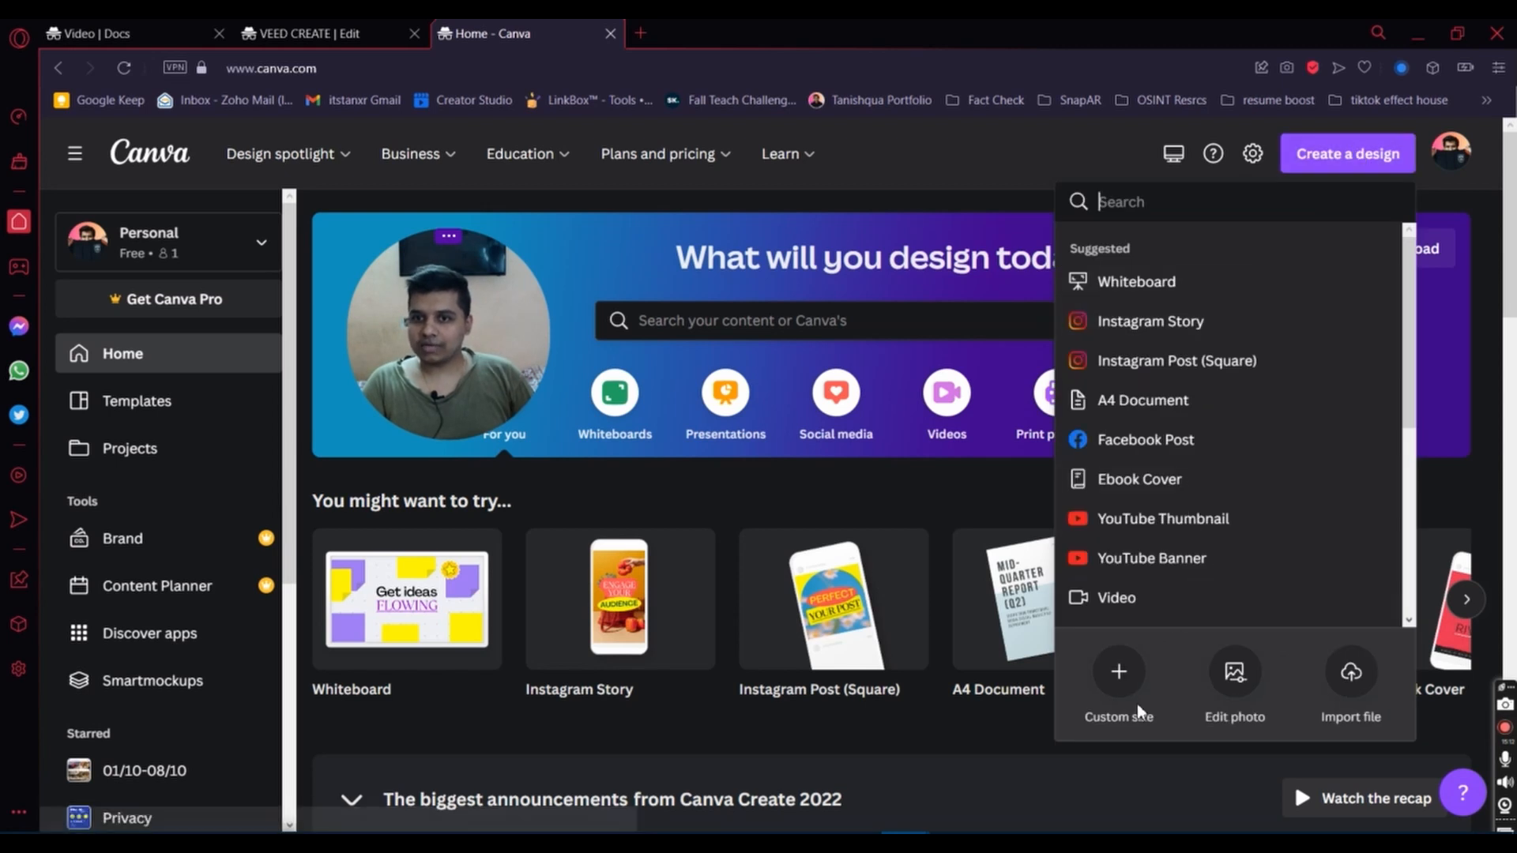
left_click(1117, 687)
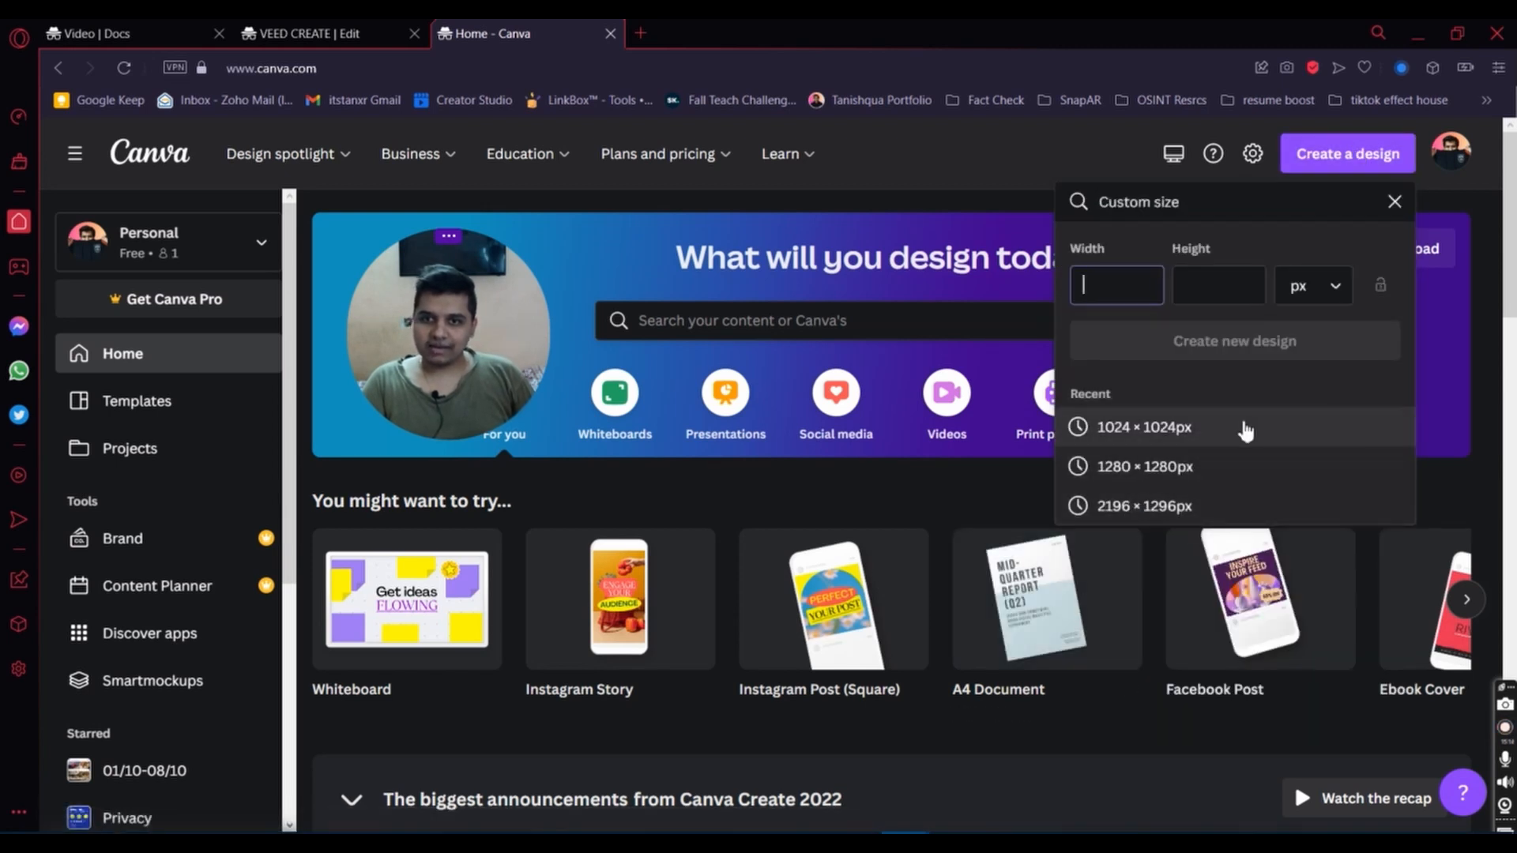
mouse_move(1156, 438)
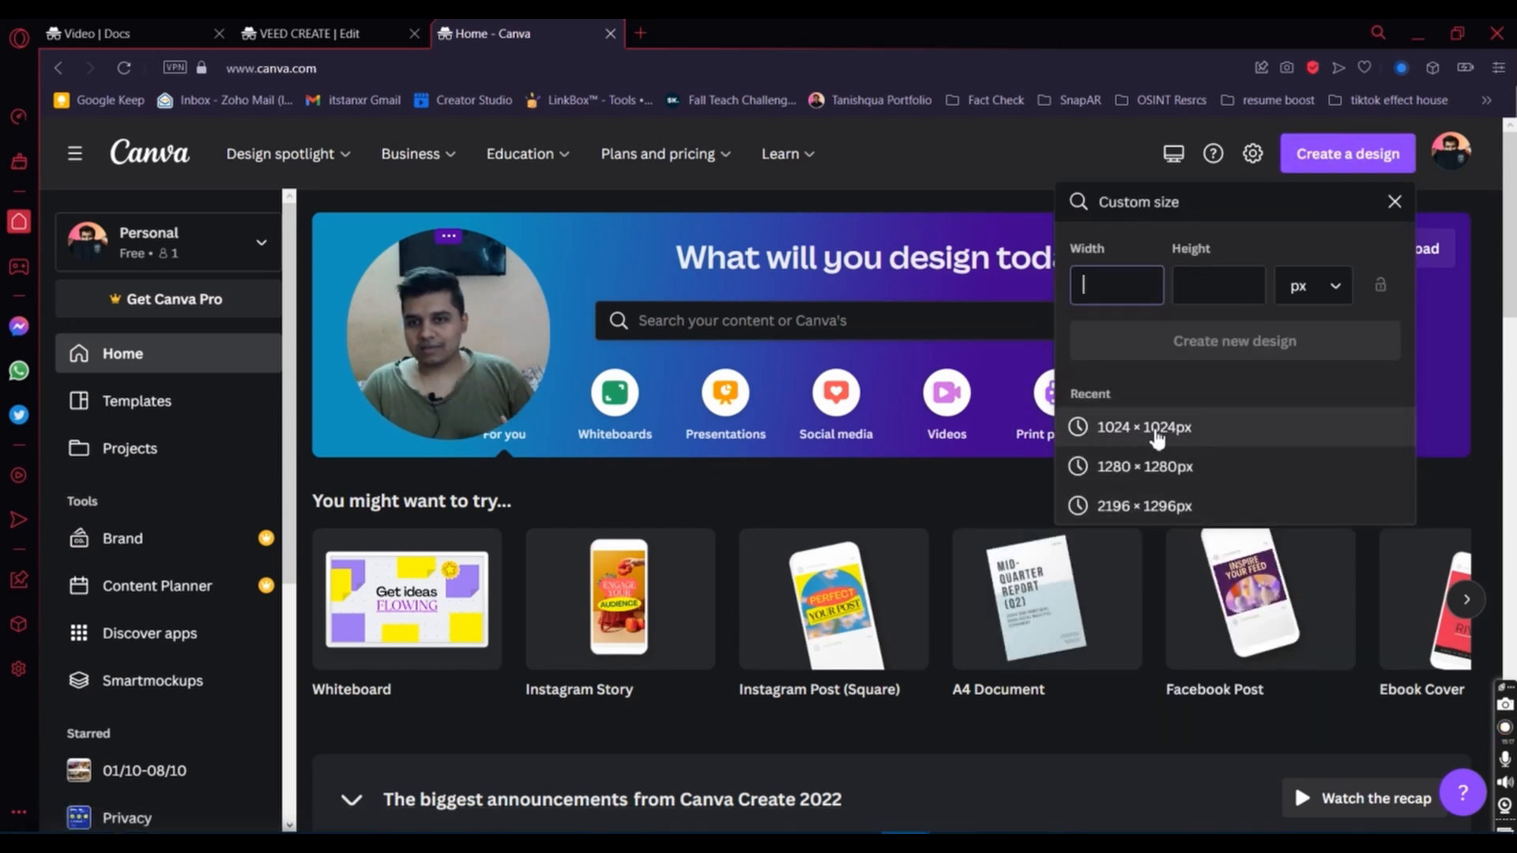
mouse_move(1122, 450)
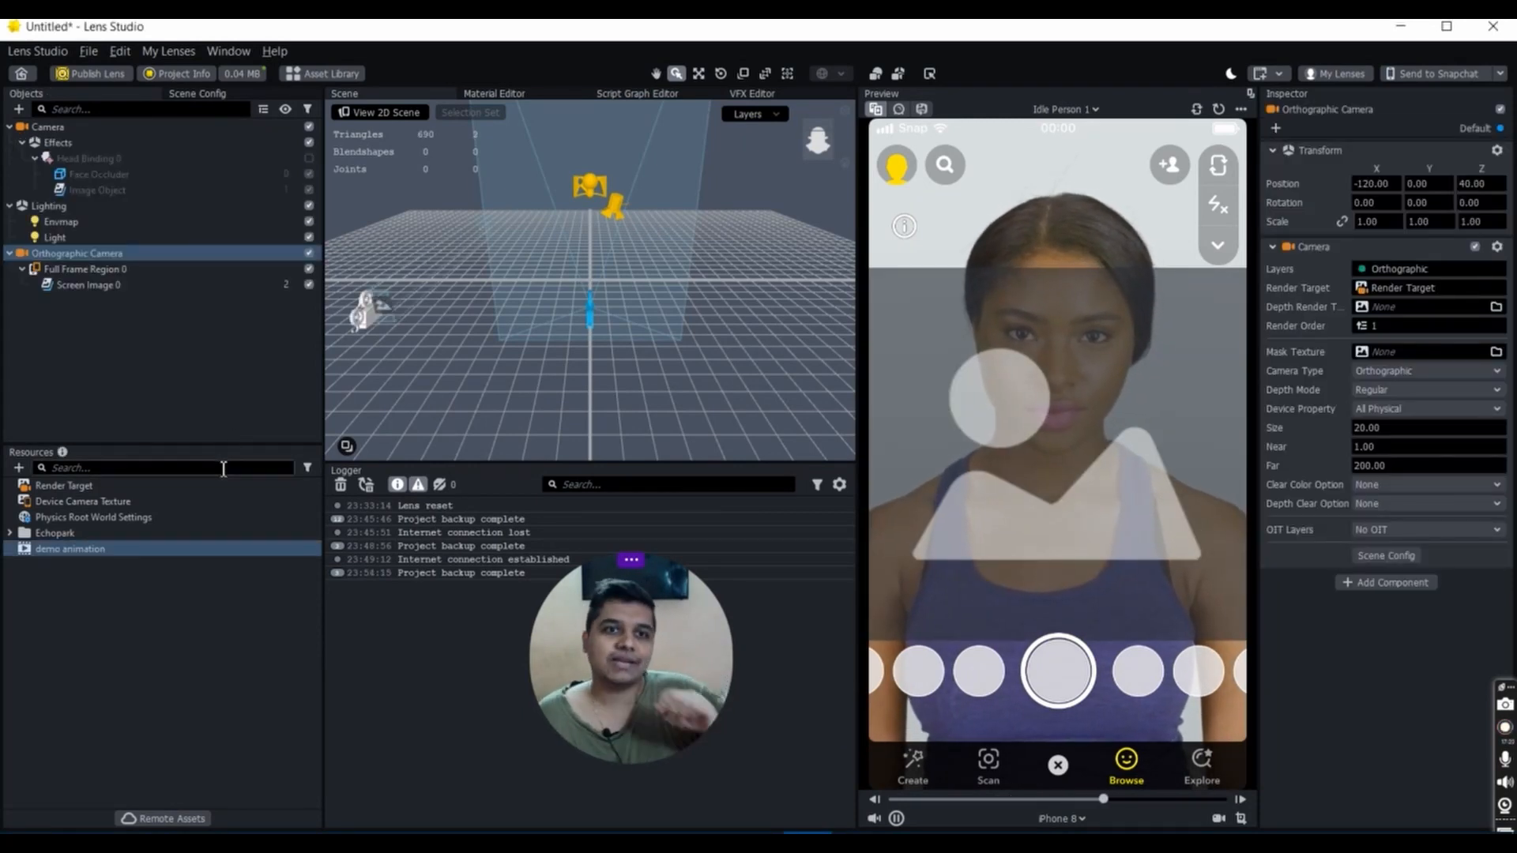
Step: Assign the demo animation texture to Screen Image 0 under Full Frame Region
left_click(83, 501)
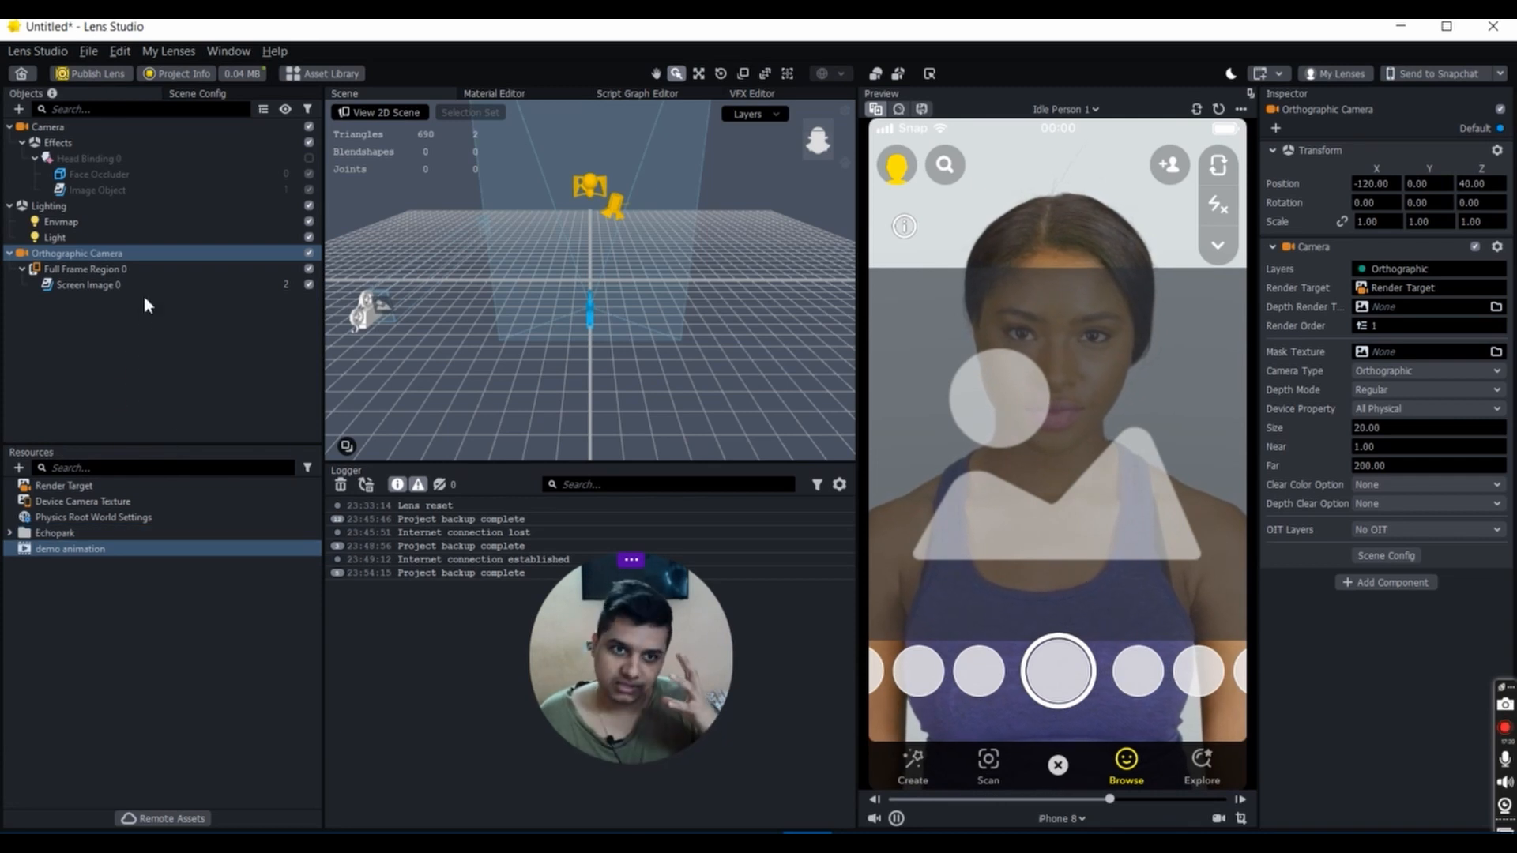
left_click(89, 284)
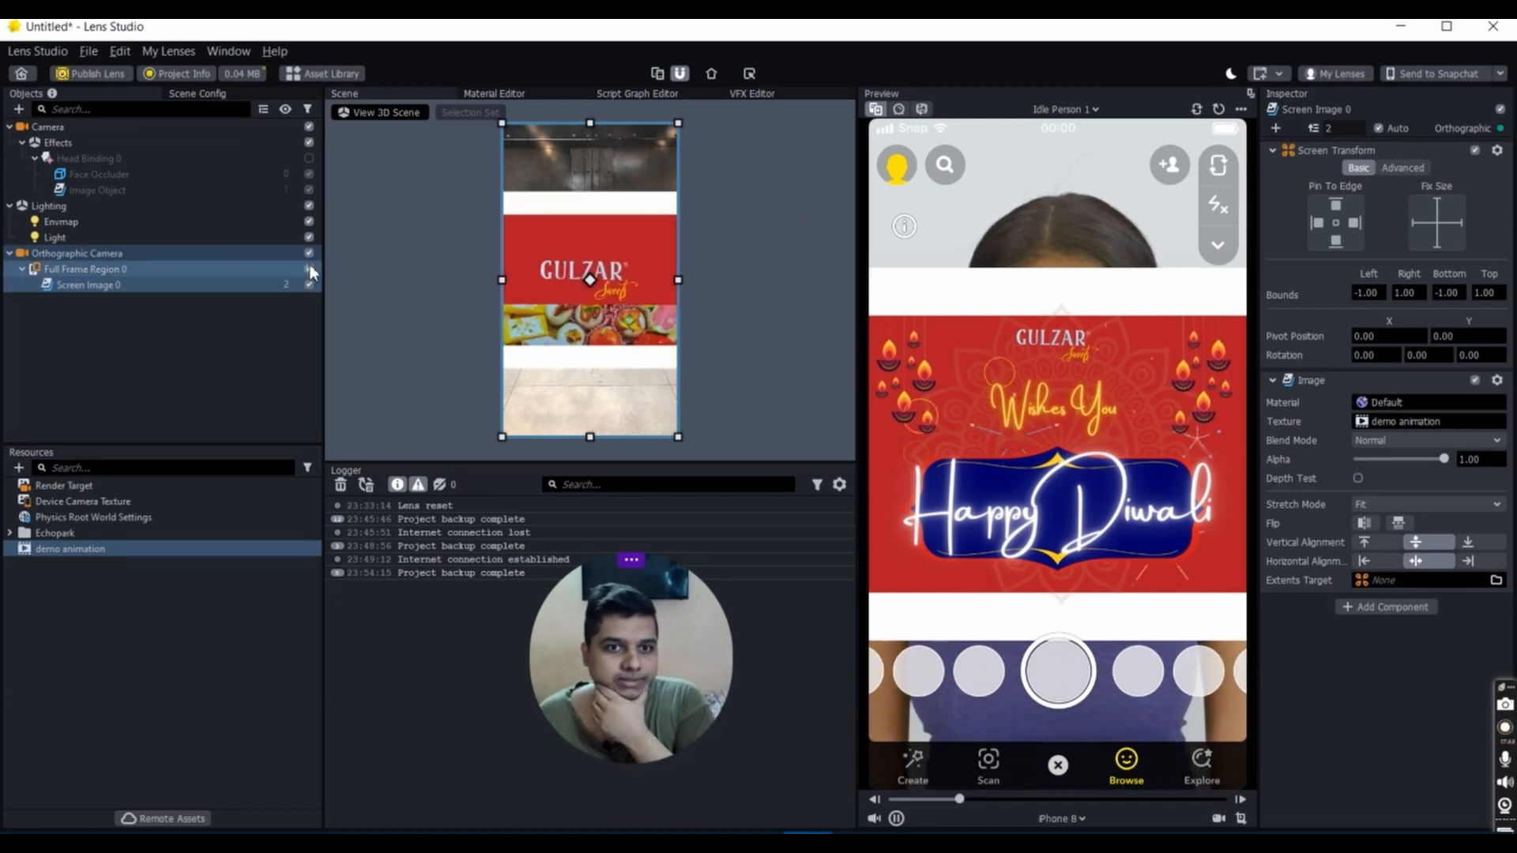
Step: Disable the Orthographic Camera and enable Head Binding 0 so the promo sits on the face
left_click(77, 252)
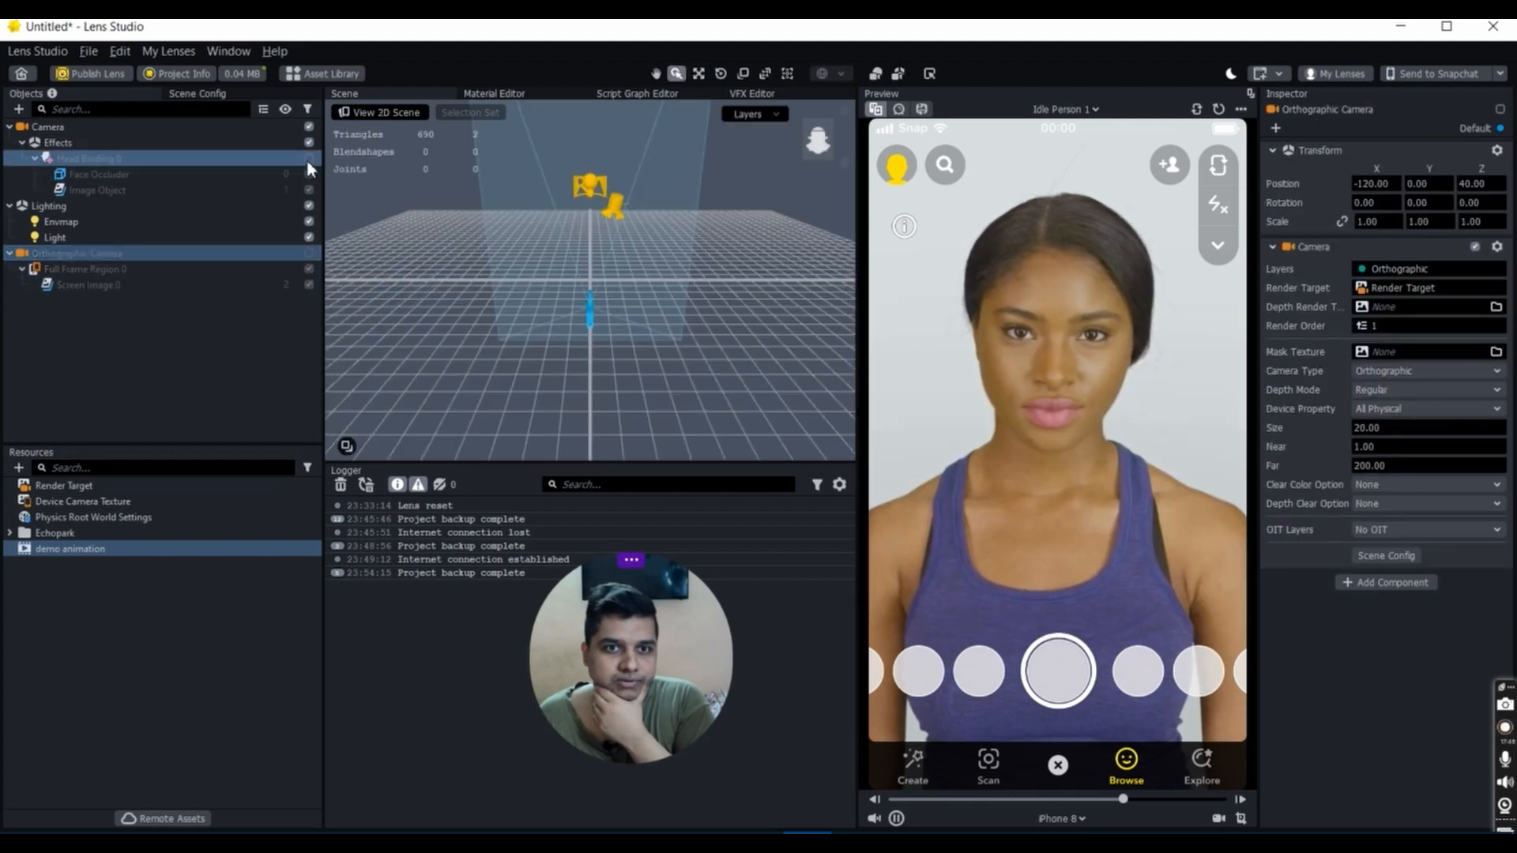
left_click(87, 158)
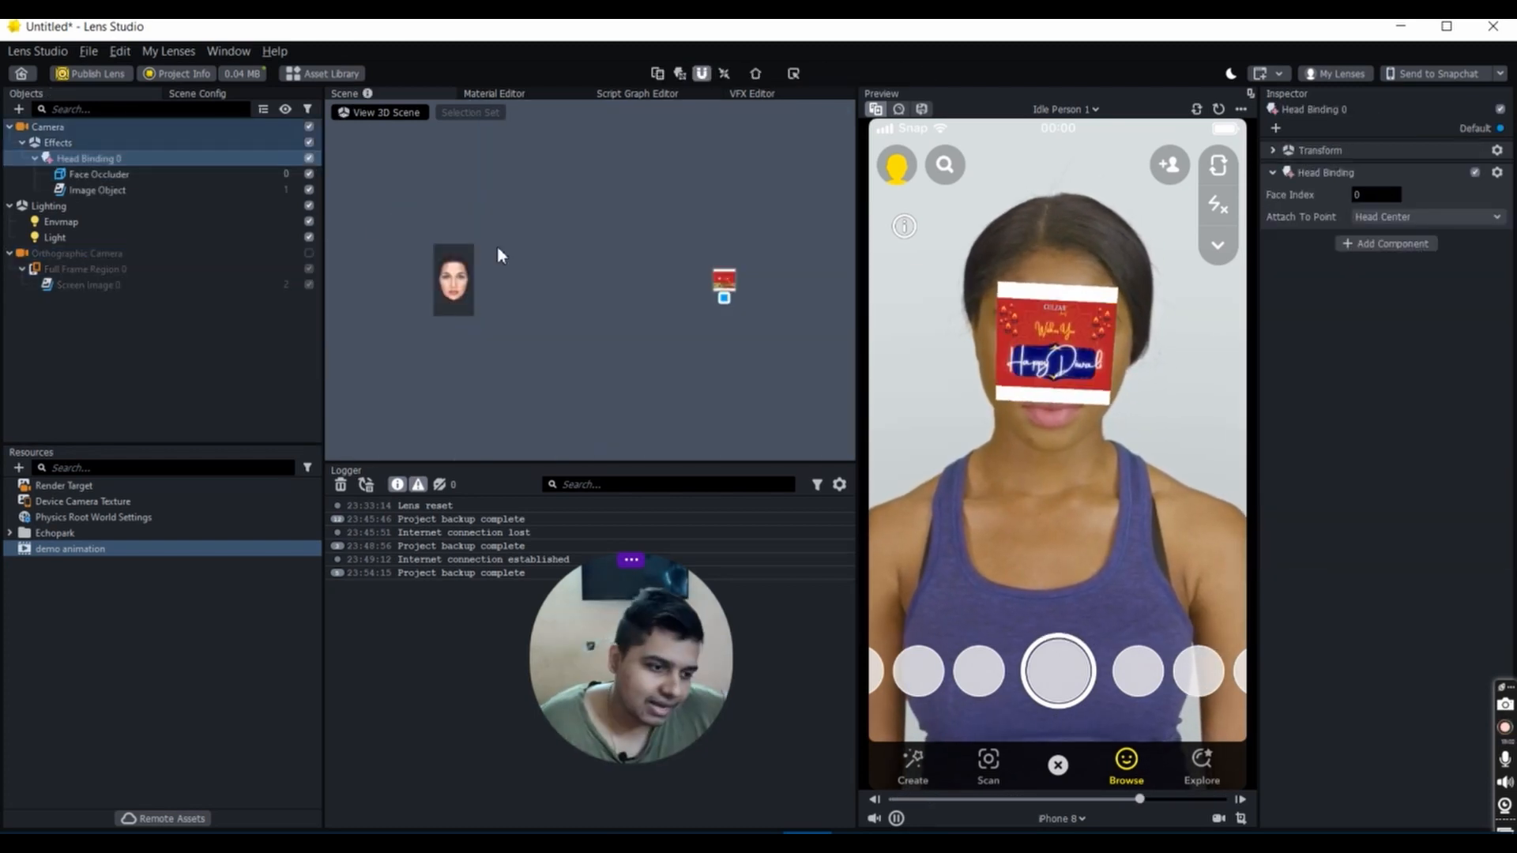